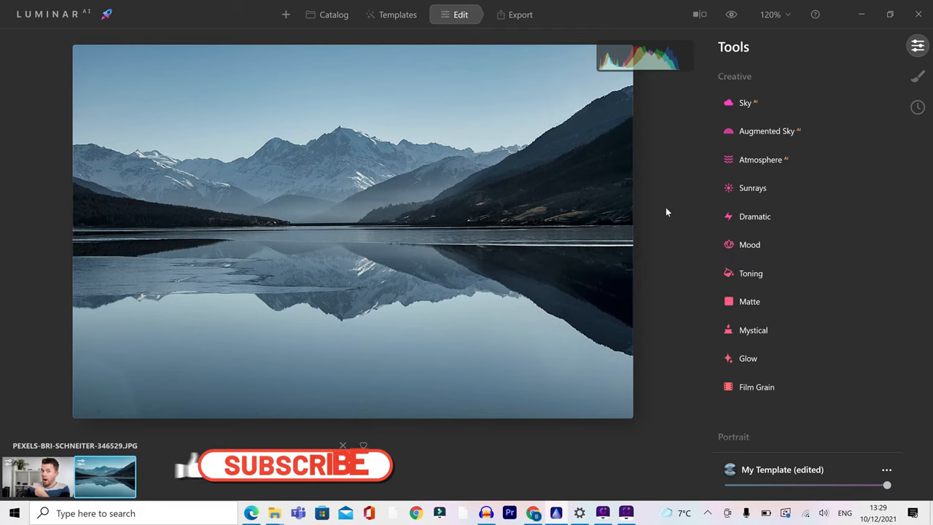
# Step: Replace the pale sky with the Dramatic Sunset 3 preset in Sky AI
pyautogui.click(294, 464)
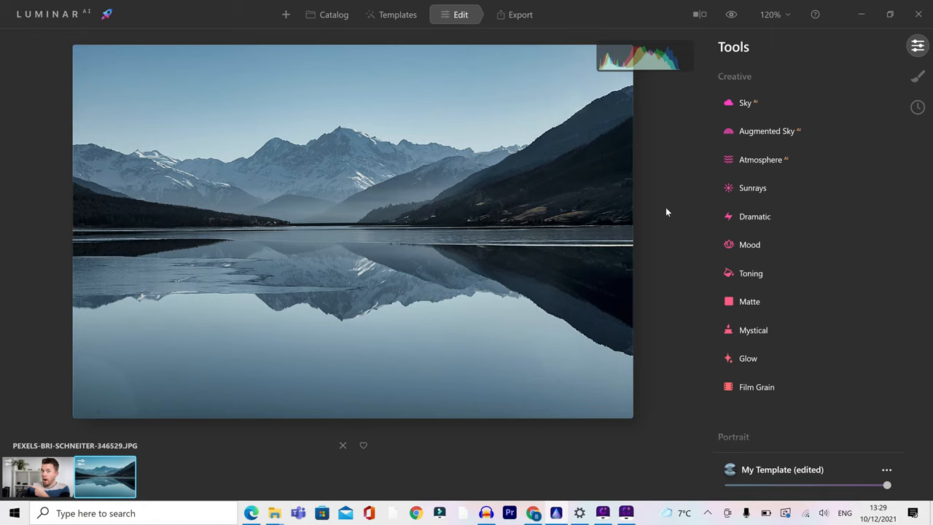
pyautogui.click(742, 102)
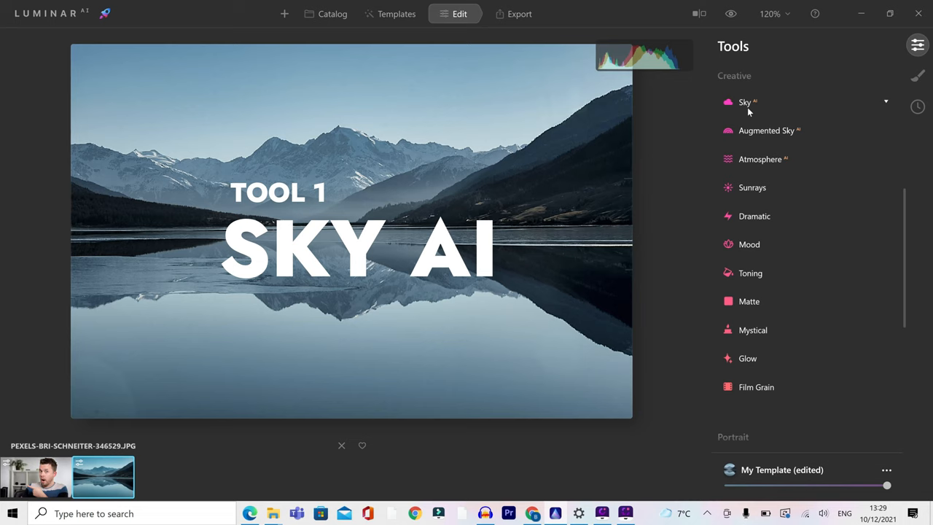
pyautogui.click(744, 102)
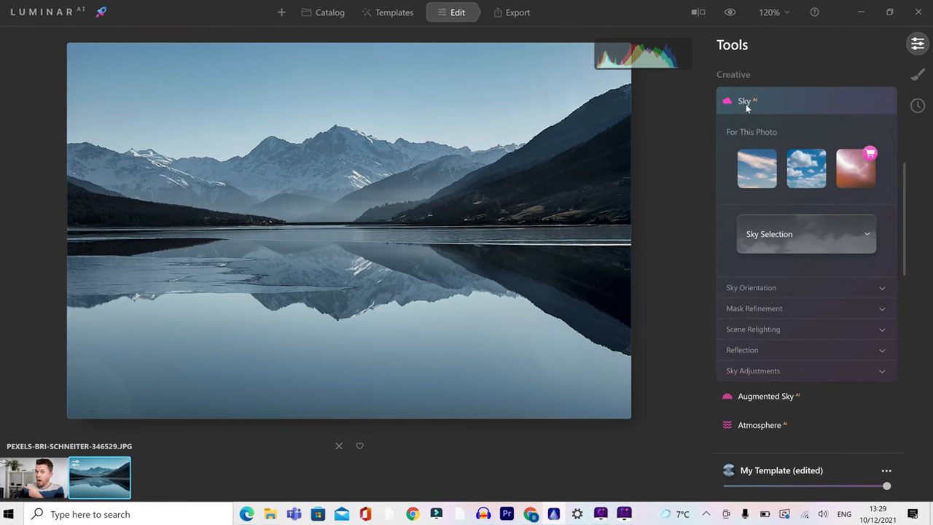
pyautogui.click(805, 233)
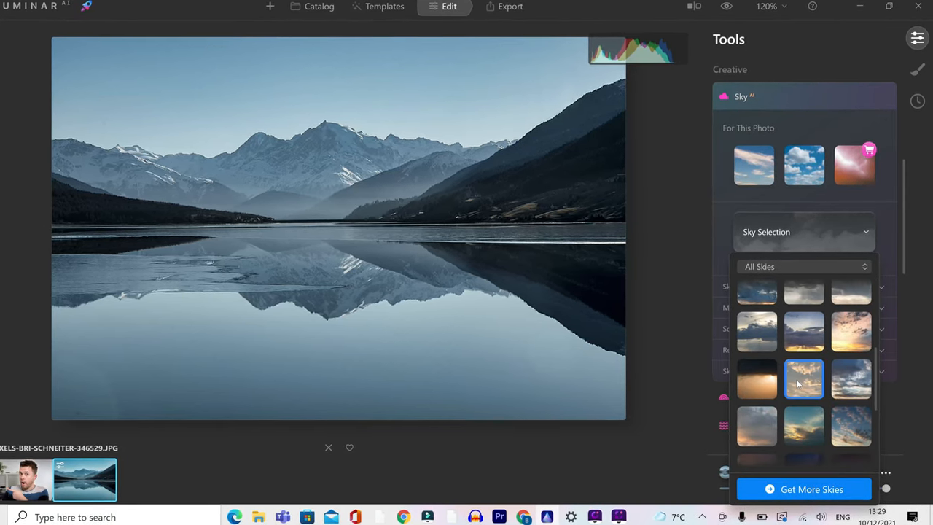
pyautogui.click(803, 380)
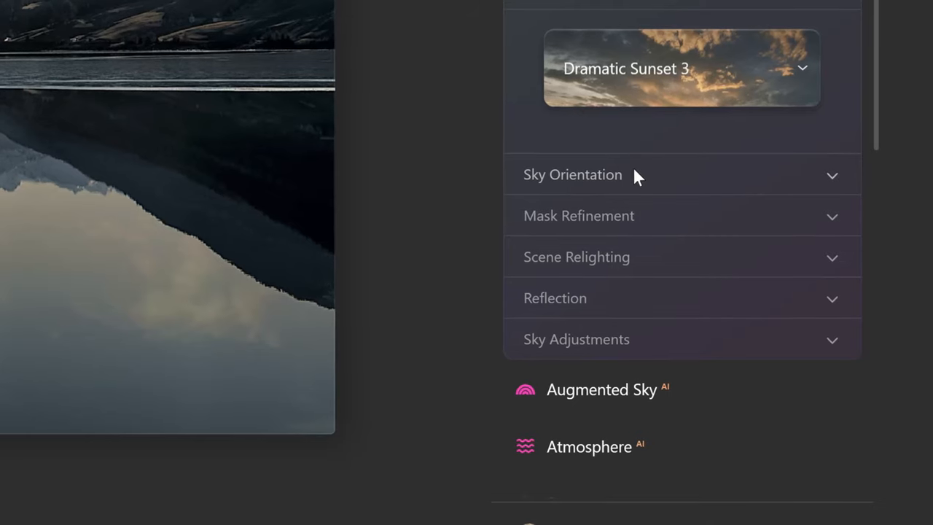
# Step: Nudge the new sky's vertical and horizontal position to about -1 in Sky Orientation
pyautogui.click(571, 175)
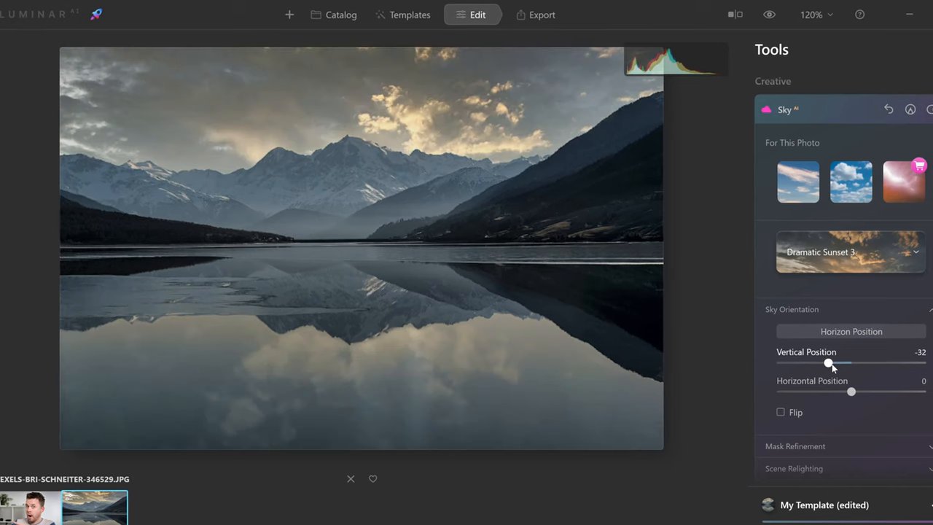
pyautogui.moveTo(828, 363); pyautogui.dragTo(849, 363)
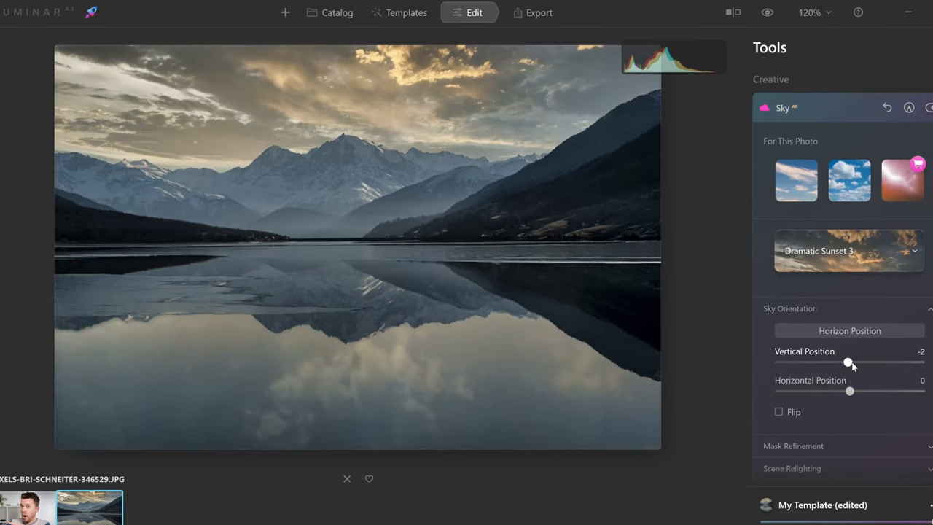
pyautogui.moveTo(848, 391); pyautogui.dragTo(840, 391)
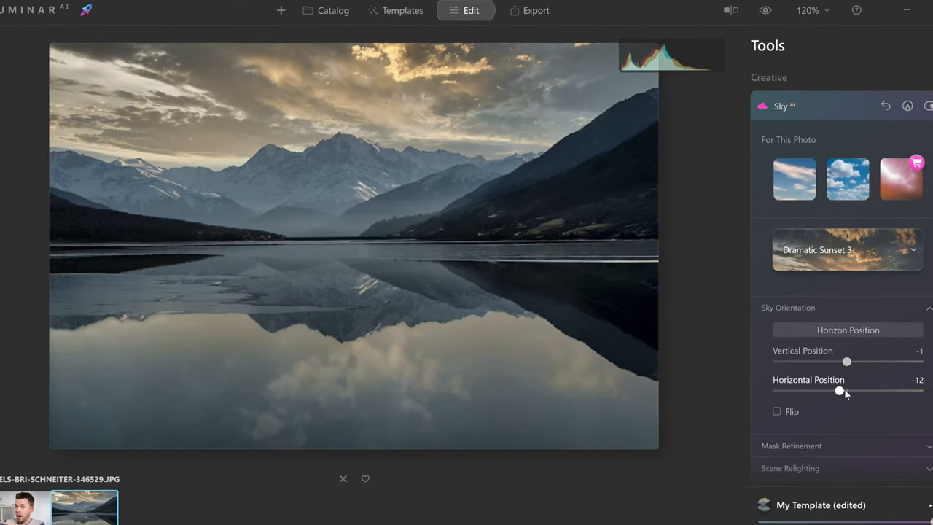
pyautogui.moveTo(840, 391); pyautogui.dragTo(845, 391)
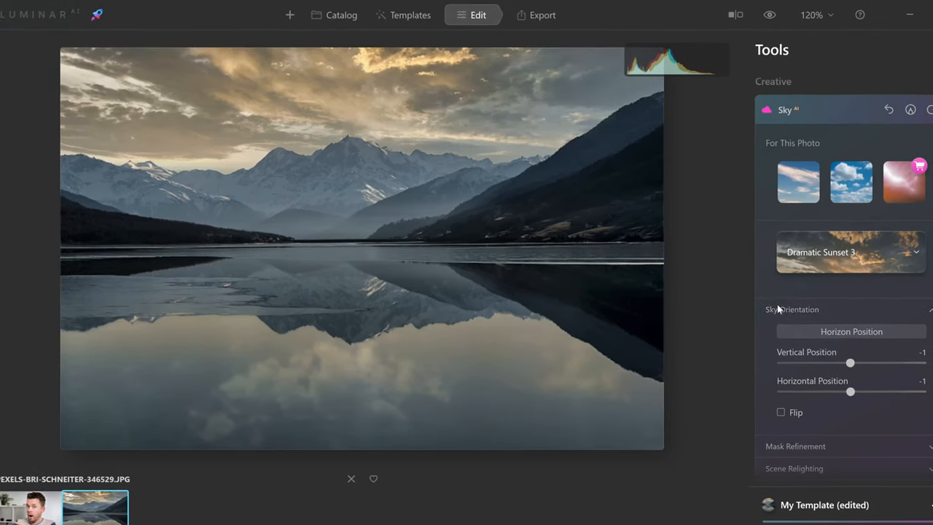
# Step: Slightly adjust the sky mask's gap closing in Mask Refinement
pyautogui.click(796, 446)
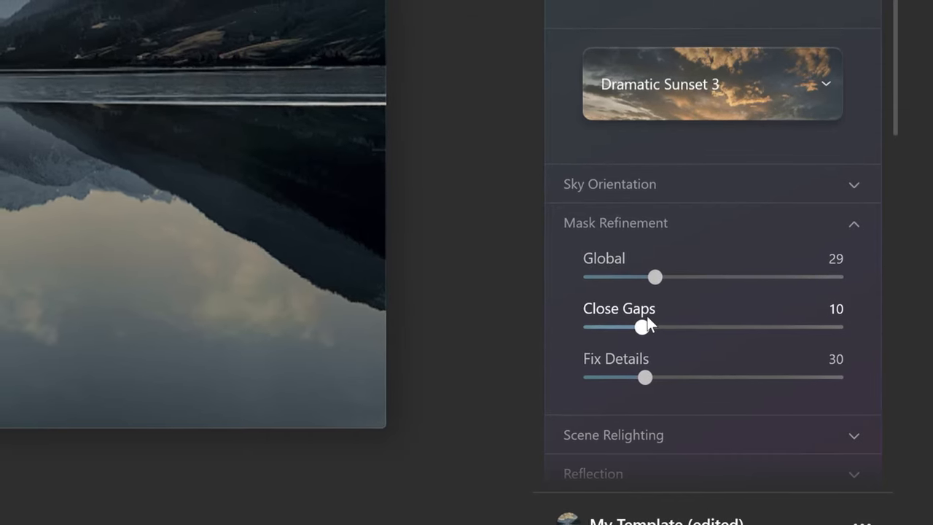
pyautogui.moveTo(641, 326); pyautogui.dragTo(653, 329)
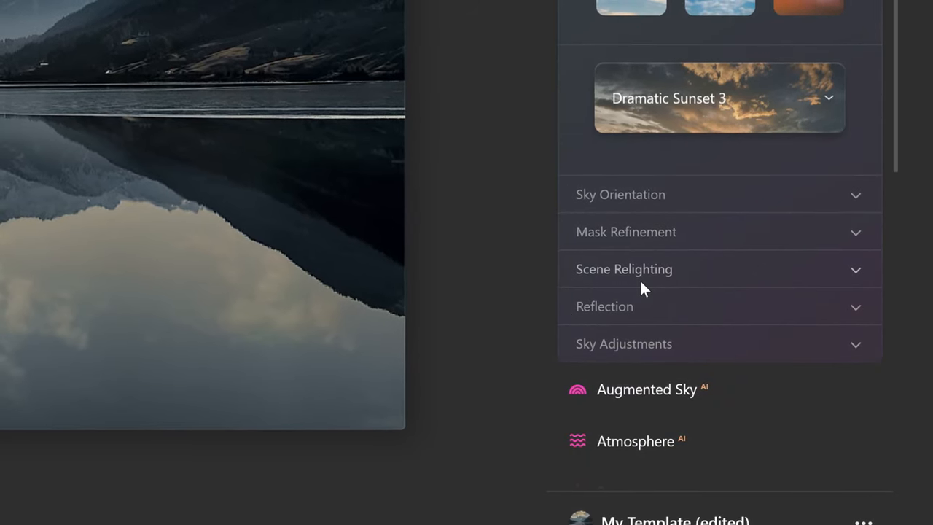
# Step: Set Scene Relighting to strength 94, saturation 80 and human relighting 53
pyautogui.click(624, 268)
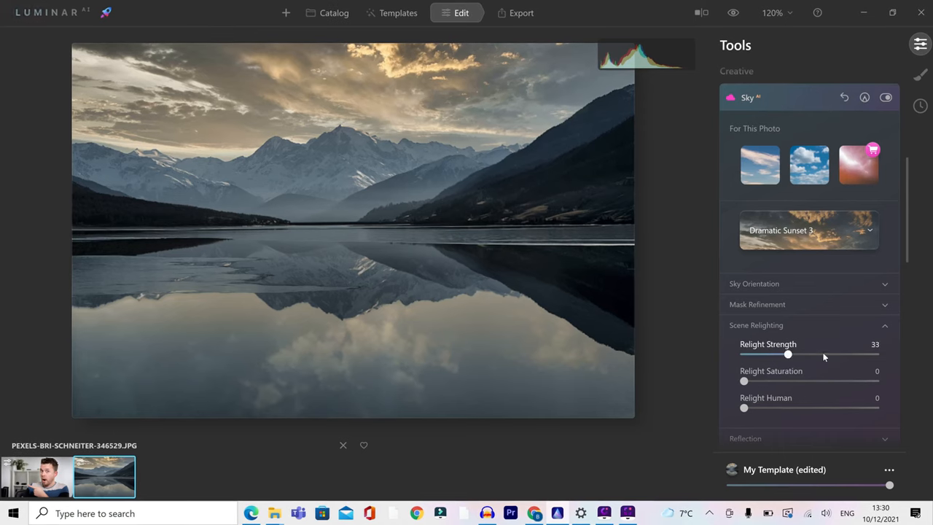
pyautogui.moveTo(787, 355); pyautogui.dragTo(867, 354)
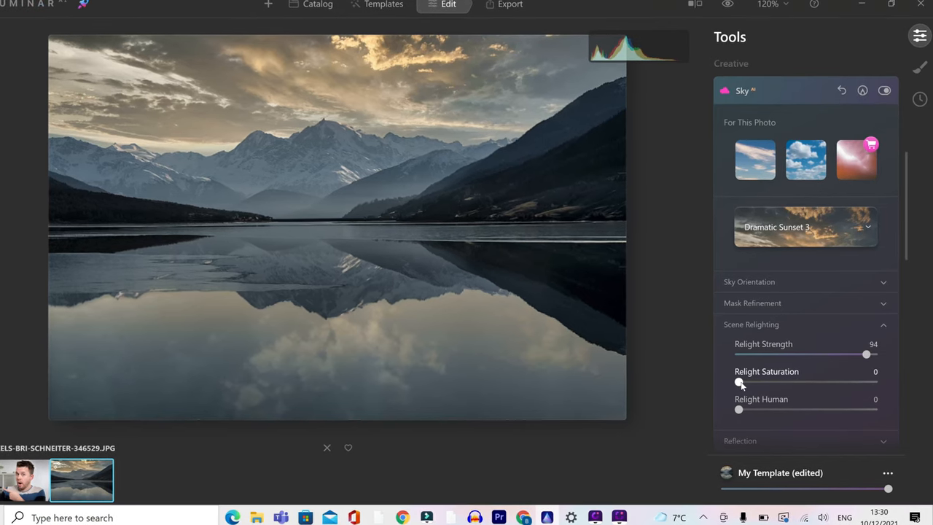
pyautogui.moveTo(738, 382); pyautogui.dragTo(820, 382)
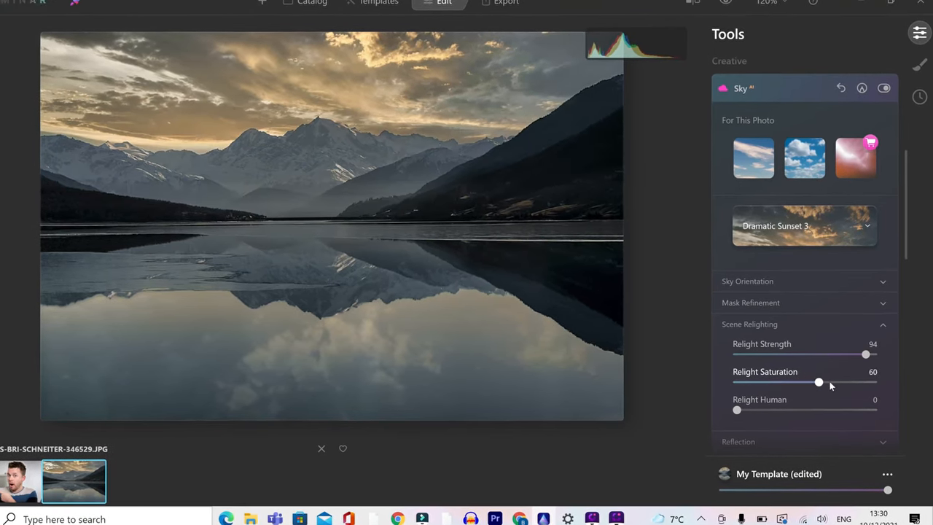
pyautogui.moveTo(819, 382); pyautogui.dragTo(846, 382)
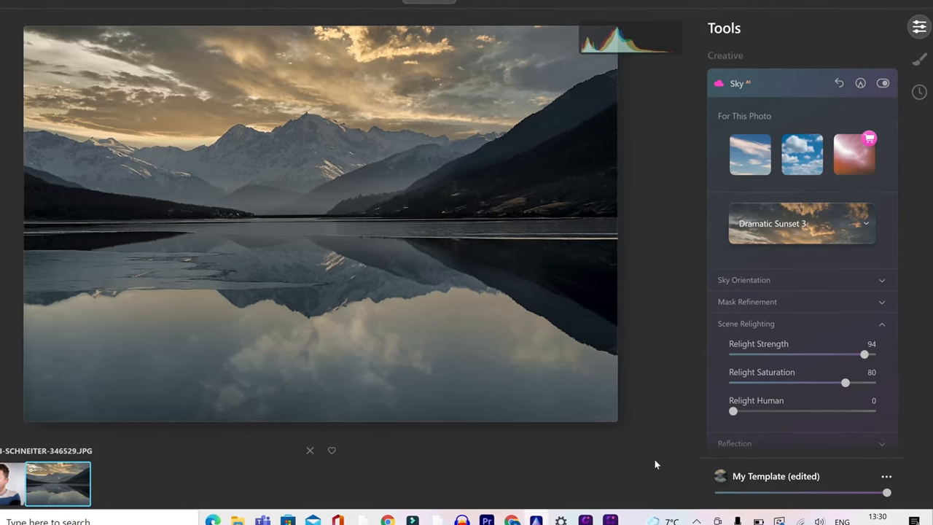
pyautogui.moveTo(734, 411); pyautogui.dragTo(805, 411)
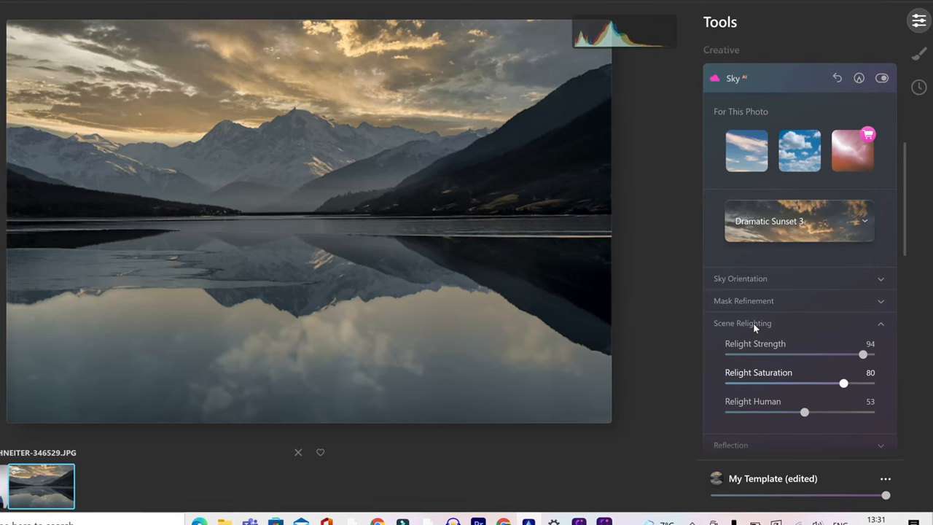
# Step: Soften the lake's sky reflection with Water Blur around 59
pyautogui.click(752, 324)
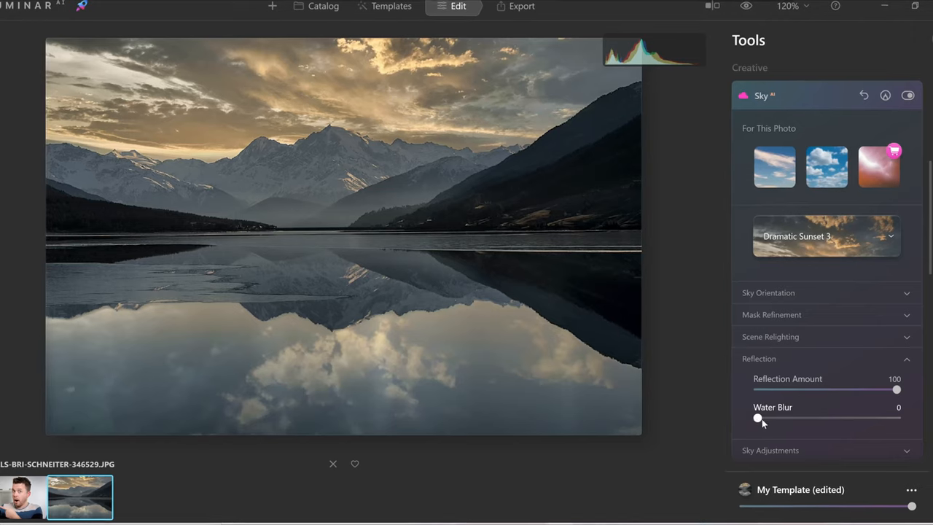
pyautogui.moveTo(758, 417); pyautogui.dragTo(850, 417)
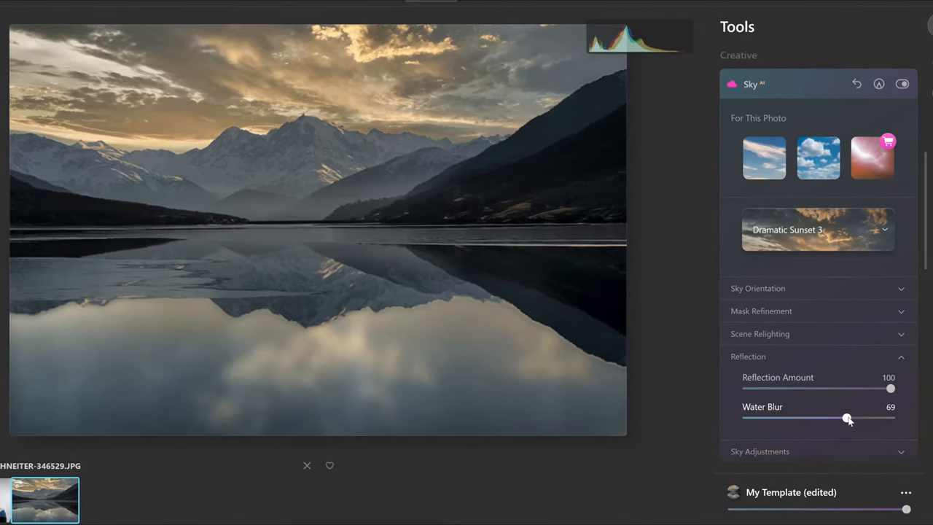
pyautogui.moveTo(847, 416); pyautogui.dragTo(828, 417)
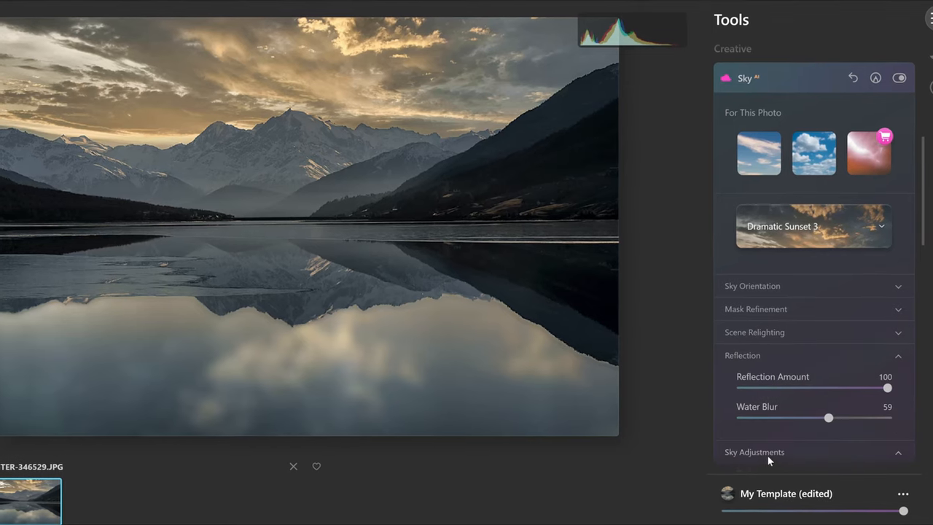
# Step: Warm the sky to about 10 in Sky Adjustments and tweak its brightness
pyautogui.scroll(-3)
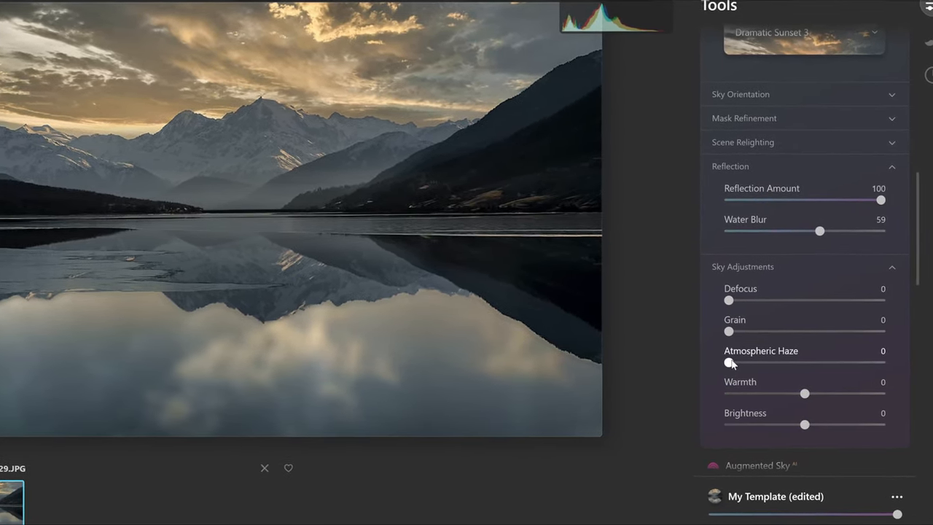
pyautogui.moveTo(726, 362); pyautogui.dragTo(764, 362)
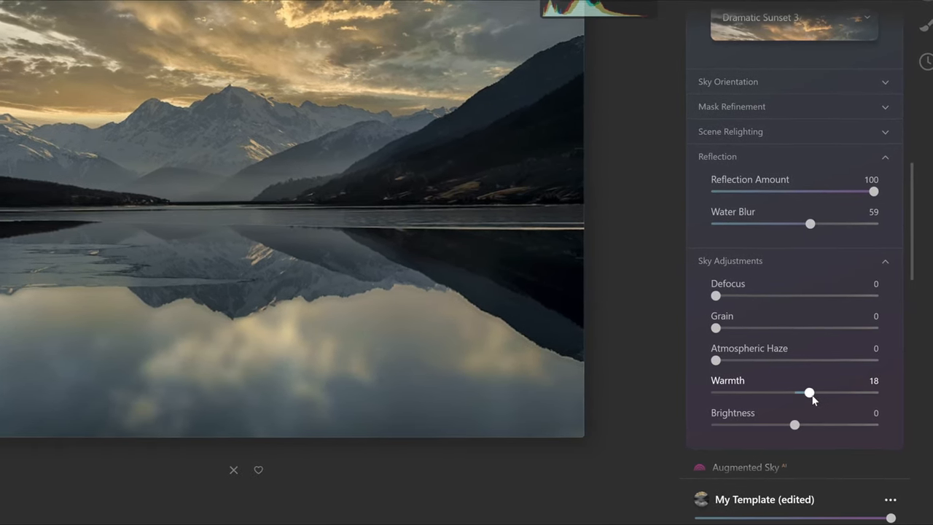
pyautogui.moveTo(809, 392); pyautogui.dragTo(825, 391)
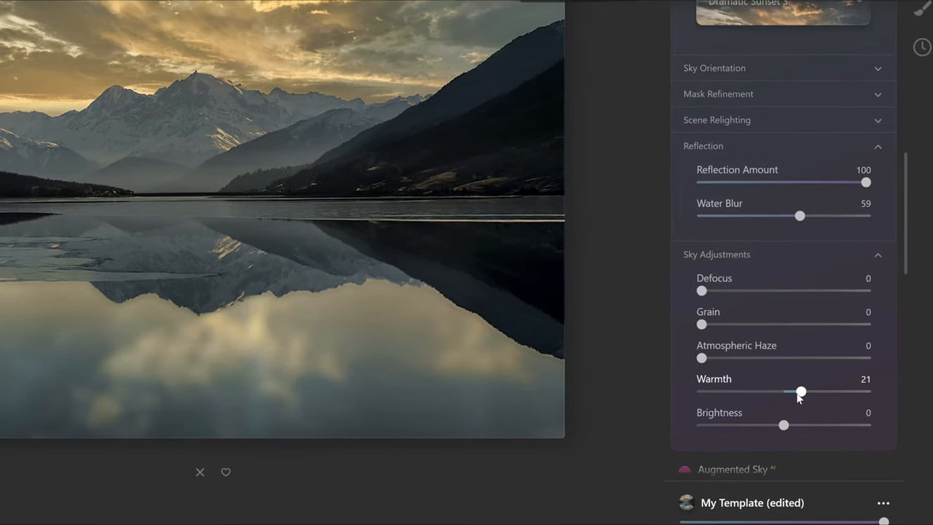
pyautogui.moveTo(802, 390); pyautogui.dragTo(787, 391)
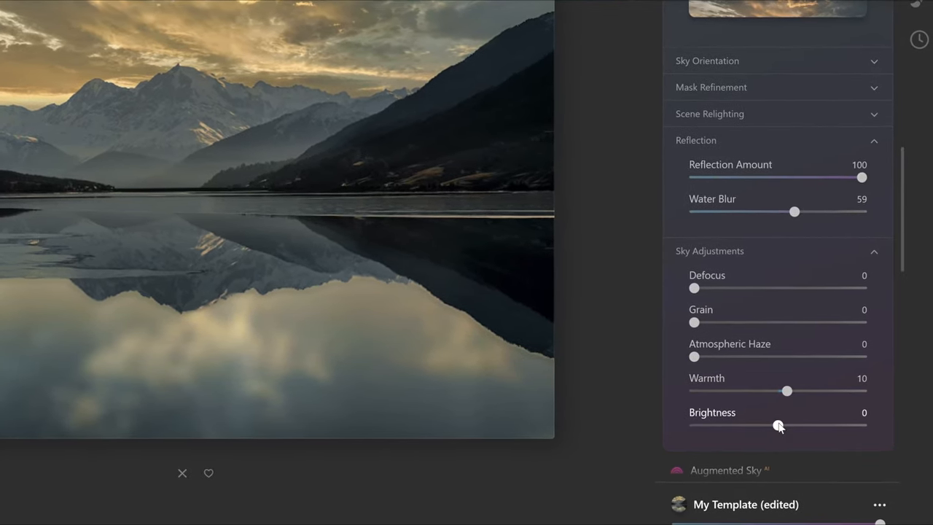
pyautogui.moveTo(779, 426); pyautogui.dragTo(801, 426)
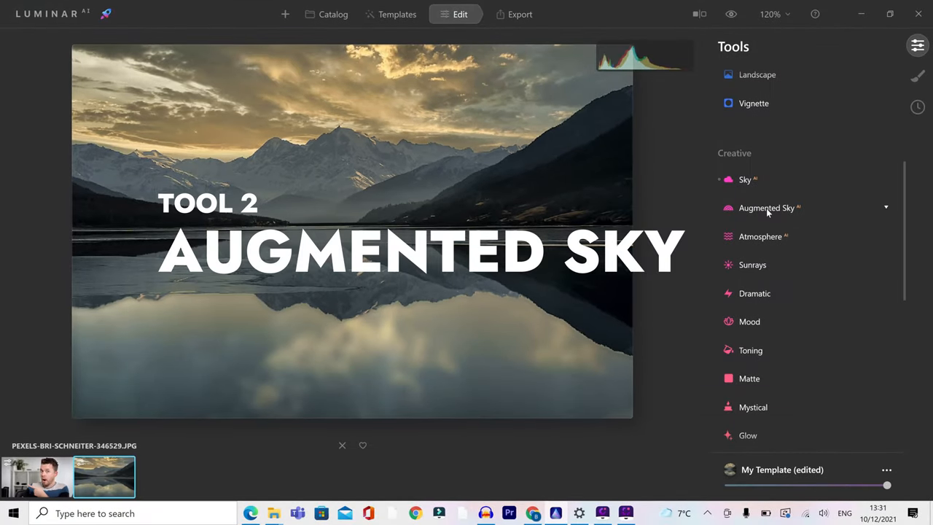
# Step: Add the Birds 1 flock object from Augmented Sky's object selection
pyautogui.click(766, 207)
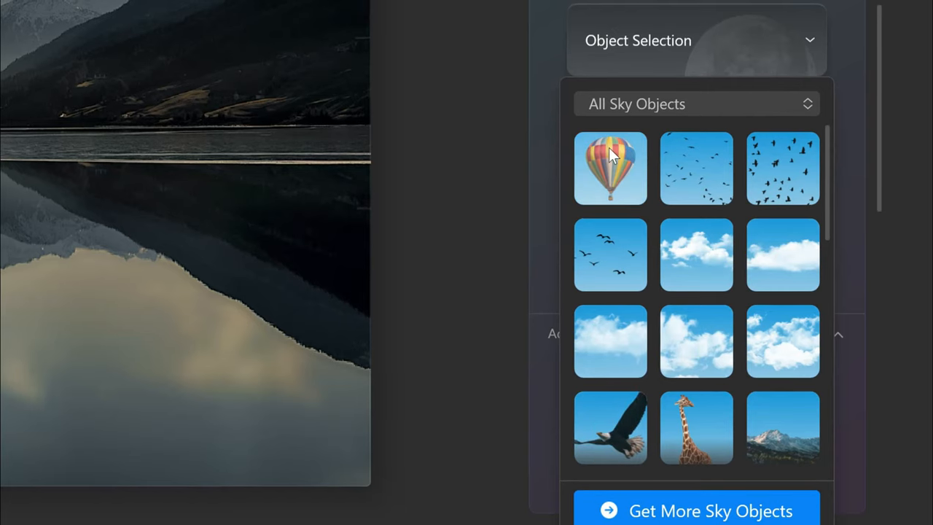
pyautogui.scroll(-3)
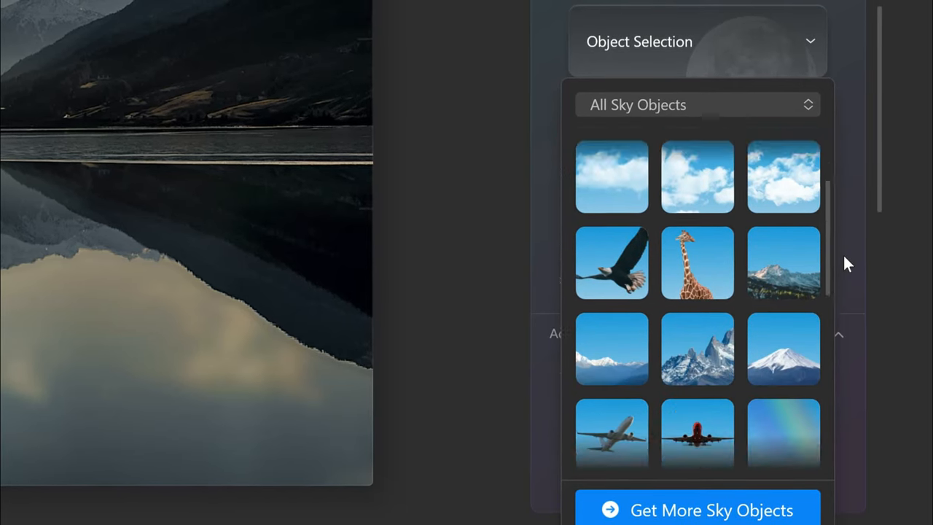
pyautogui.scroll(-3)
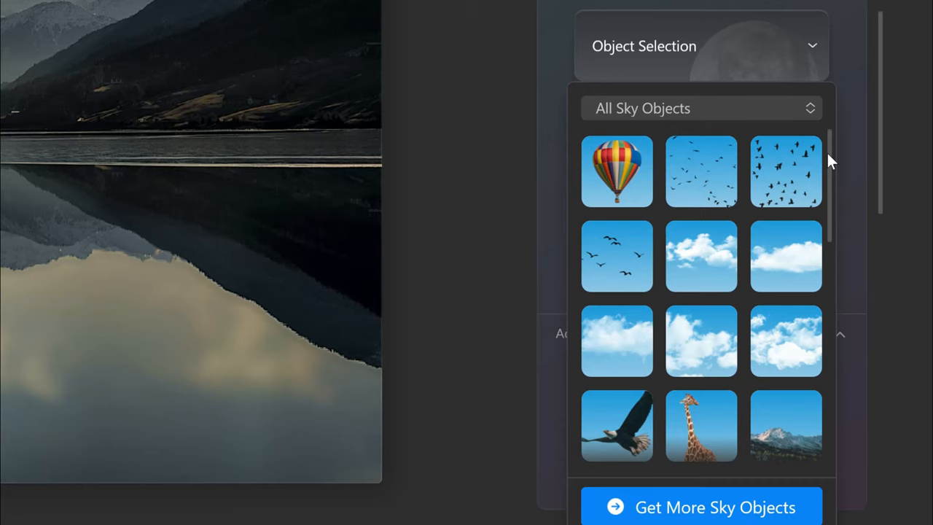
pyautogui.click(701, 172)
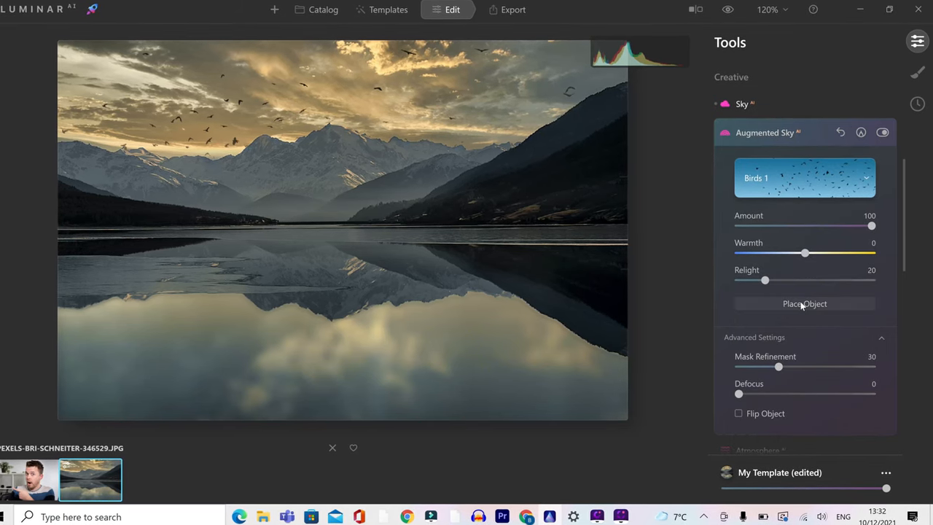
# Step: Place the birds and set their Warmth to 9 and Relight to 40
pyautogui.click(804, 303)
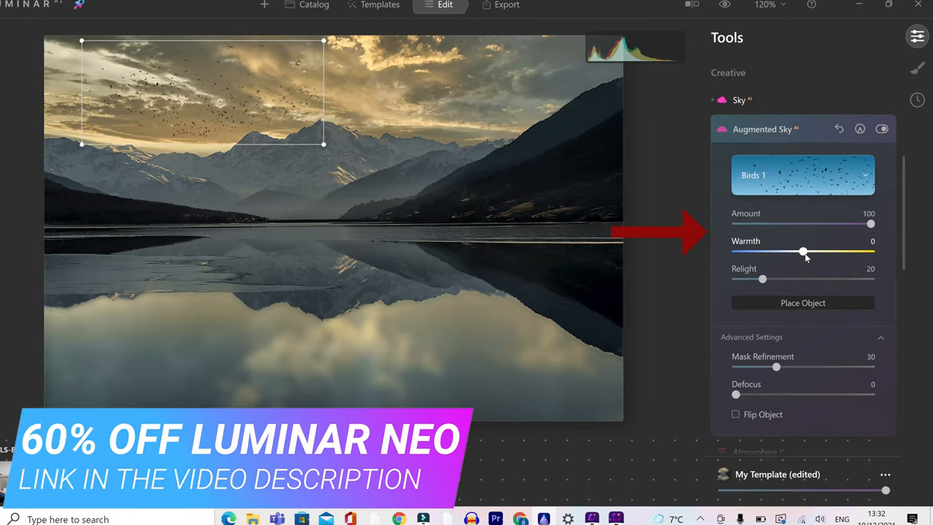
pyautogui.moveTo(804, 251); pyautogui.dragTo(809, 251)
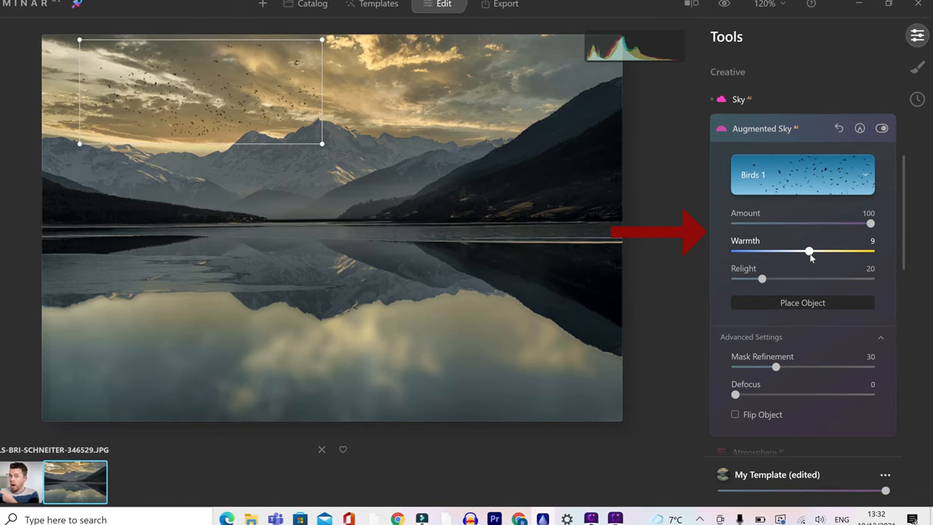
pyautogui.moveTo(762, 280); pyautogui.dragTo(789, 280)
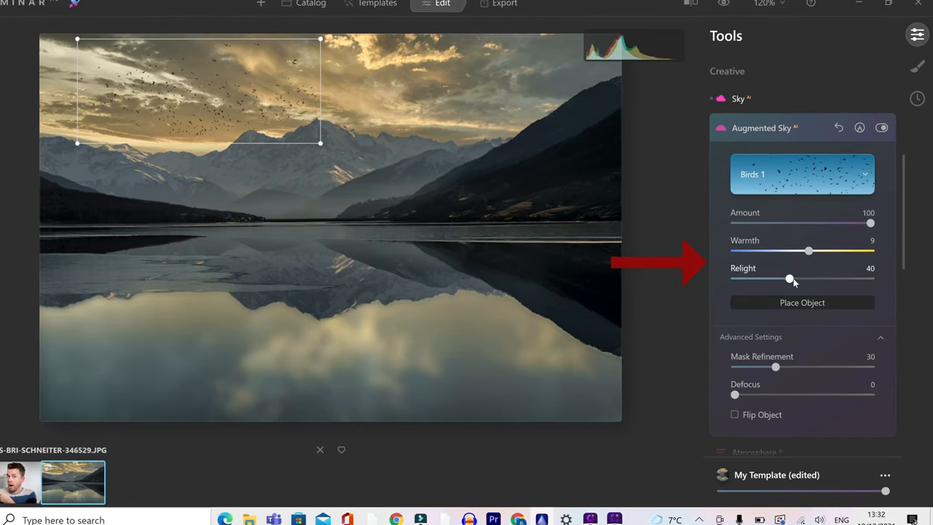
pyautogui.moveTo(788, 279); pyautogui.dragTo(805, 280)
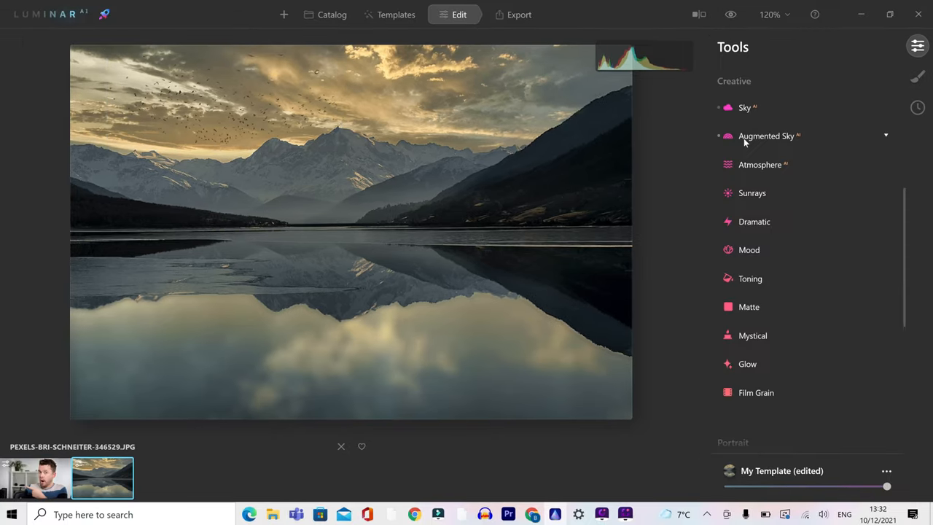
# Step: Switch Atmosphere to Layered Fog with Amount raised to 85
pyautogui.click(758, 163)
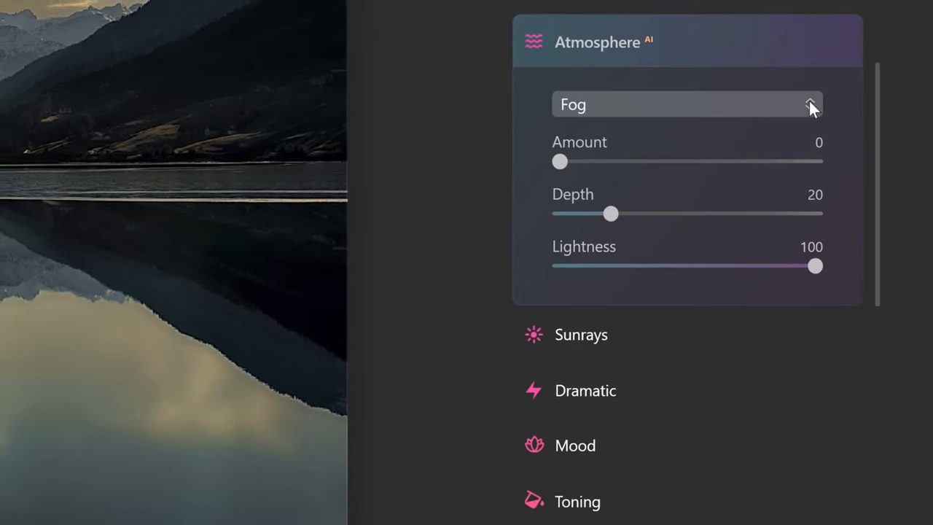
pyautogui.click(687, 105)
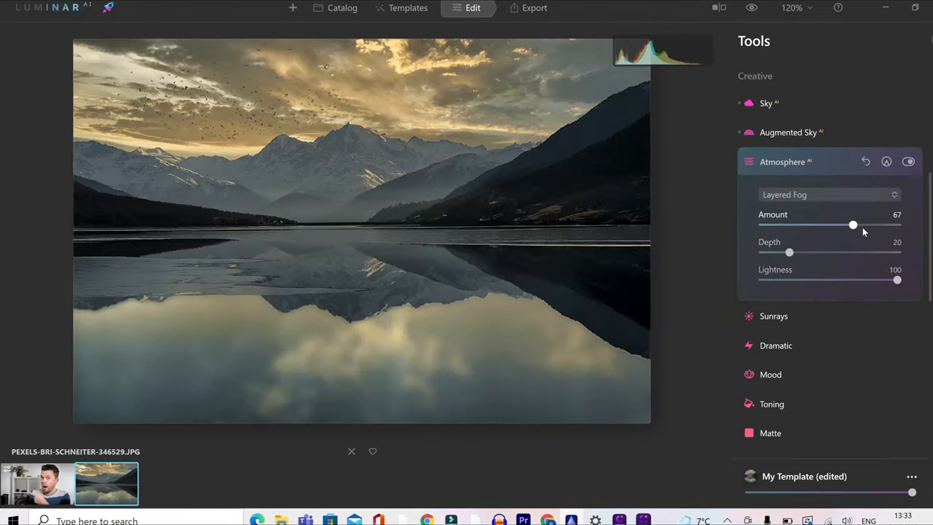
pyautogui.moveTo(854, 225); pyautogui.dragTo(878, 225)
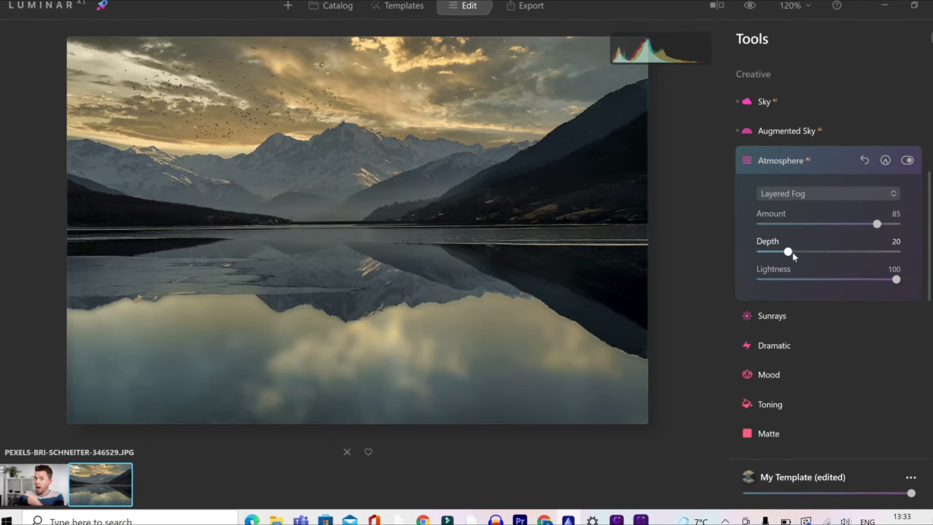
# Step: Push the fog Depth to about 99 and adjust its lightness
pyautogui.moveTo(787, 251); pyautogui.dragTo(844, 250)
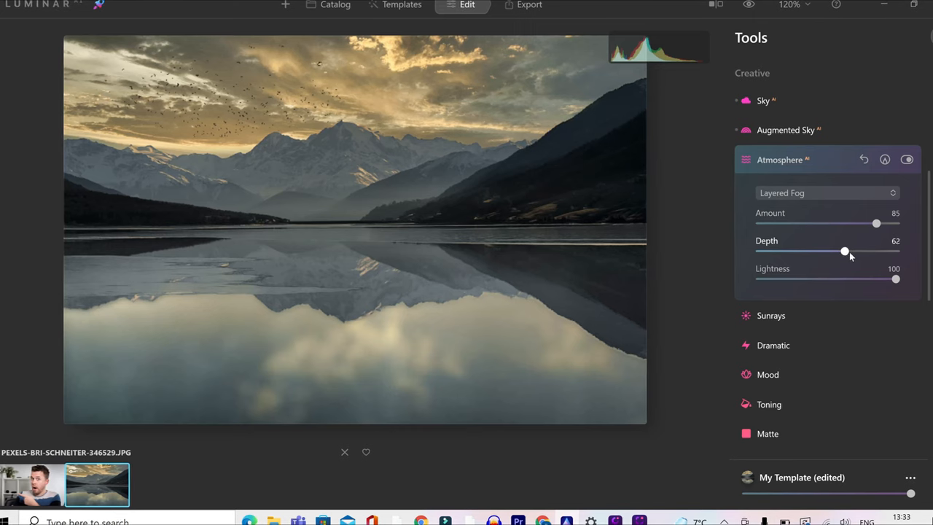
pyautogui.moveTo(846, 250); pyautogui.dragTo(863, 250)
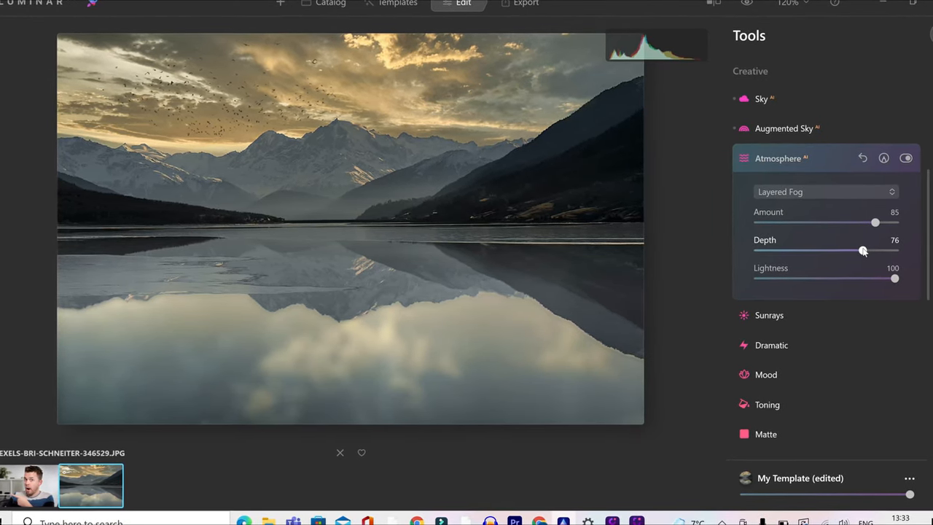
pyautogui.moveTo(863, 251); pyautogui.dragTo(895, 251)
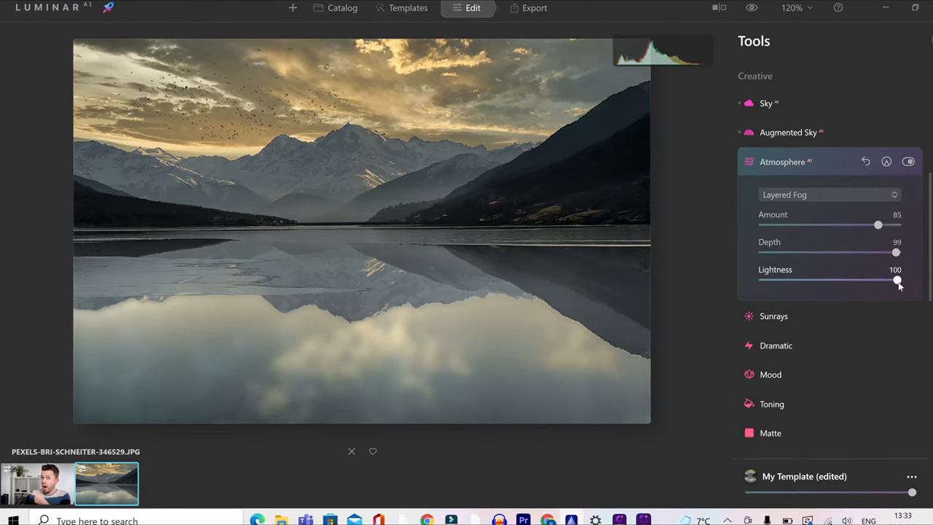
pyautogui.moveTo(898, 280); pyautogui.dragTo(818, 265)
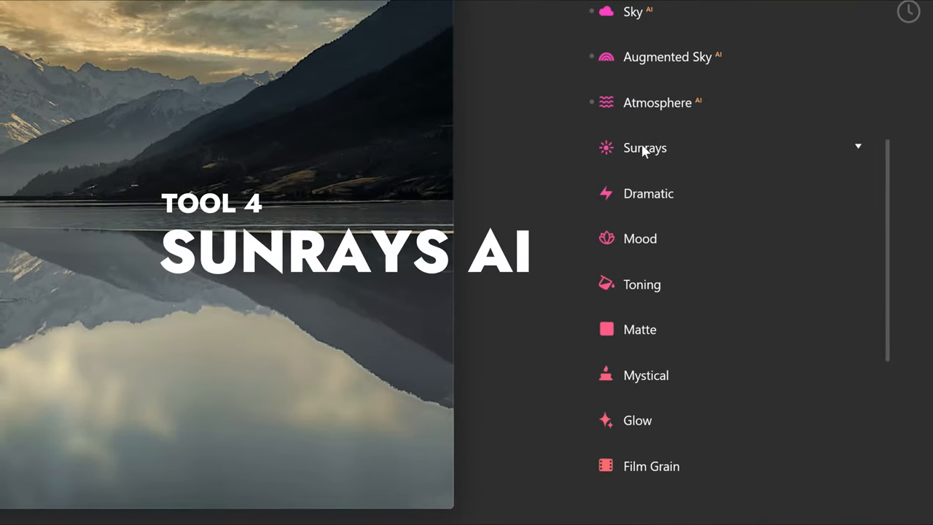
# Step: Place the sun centre for Sunrays on the right mountain ridge
pyautogui.click(645, 148)
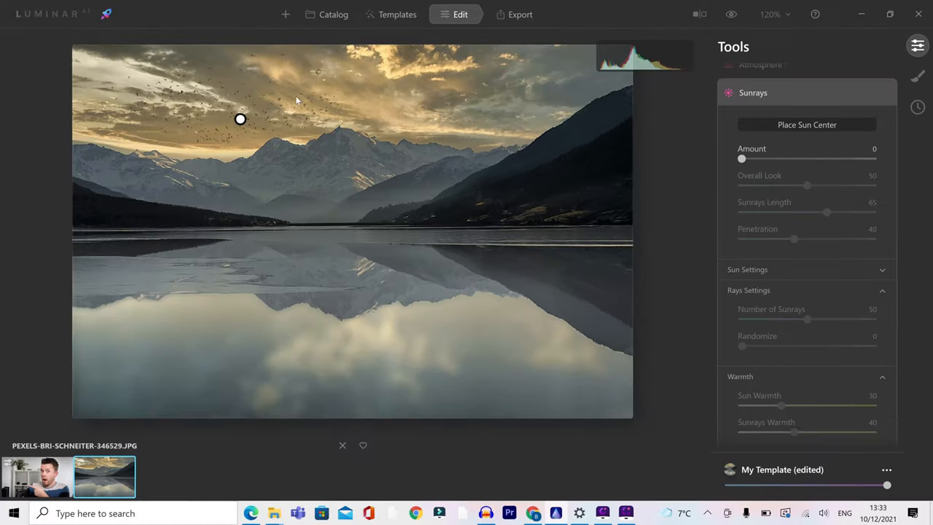
pyautogui.moveTo(240, 120); pyautogui.dragTo(377, 144)
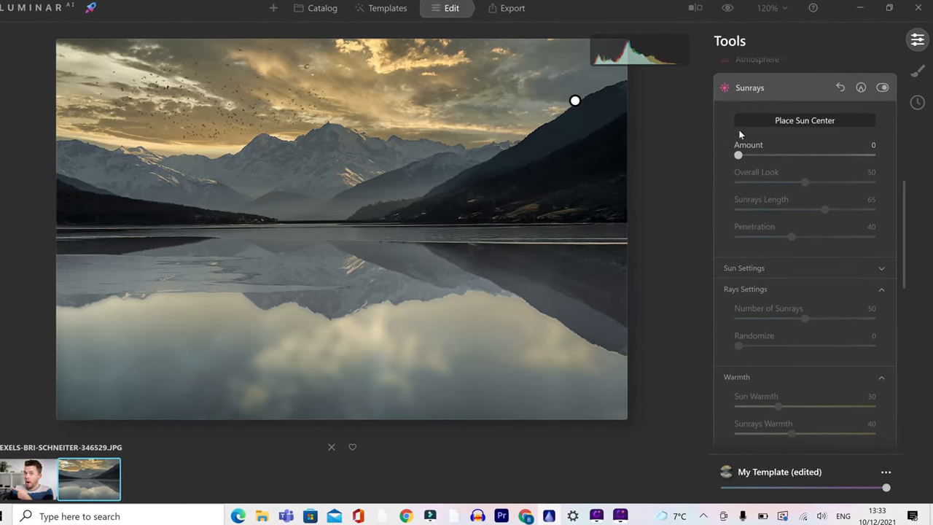
# Step: Add sun rays over the mountain and tune their amount and overall look
pyautogui.moveTo(738, 154); pyautogui.dragTo(742, 154)
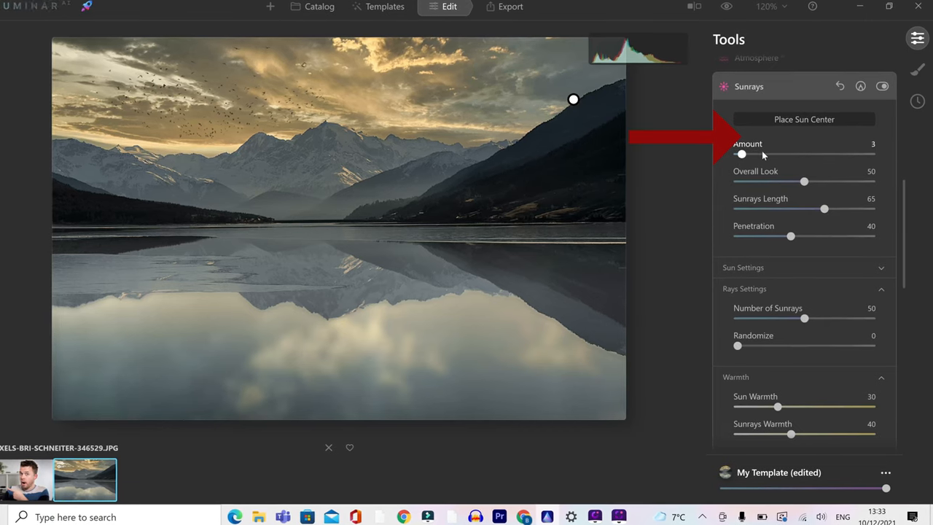
pyautogui.moveTo(742, 155); pyautogui.dragTo(777, 154)
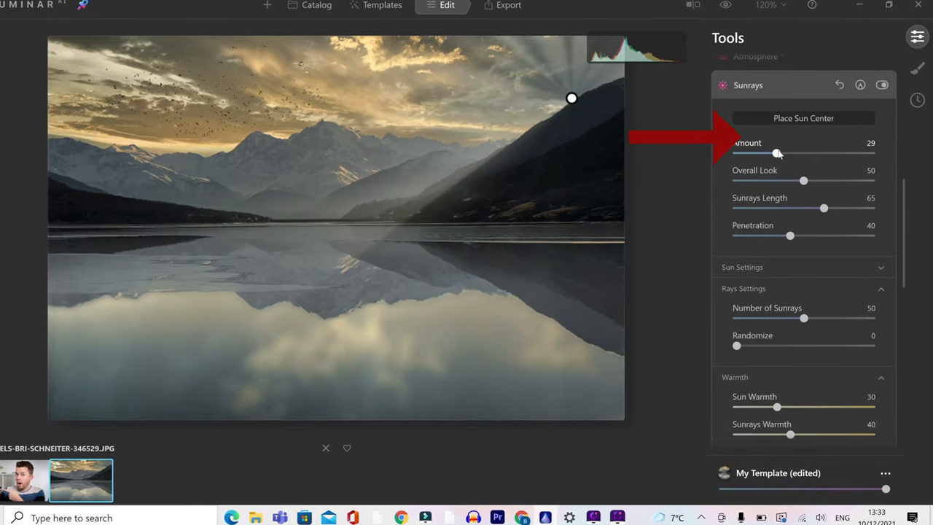
pyautogui.moveTo(776, 153); pyautogui.dragTo(778, 152)
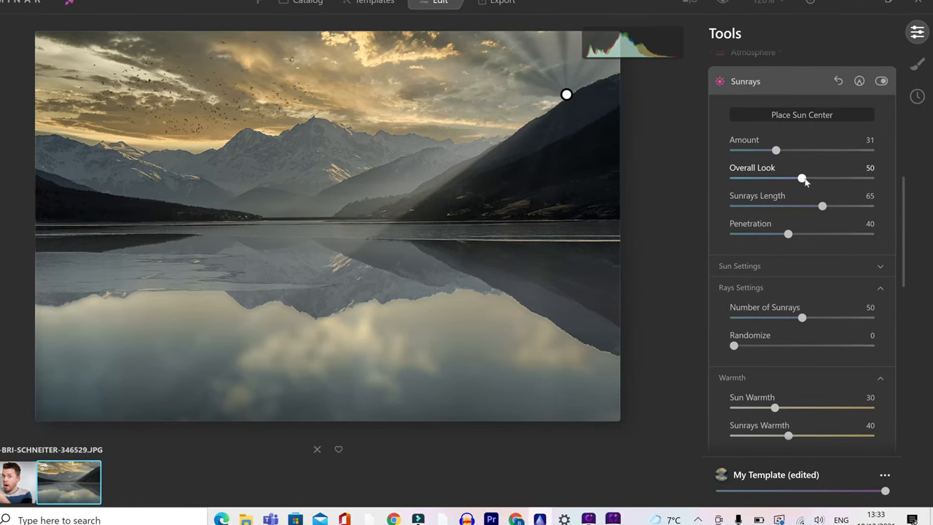
pyautogui.moveTo(802, 178); pyautogui.dragTo(824, 178)
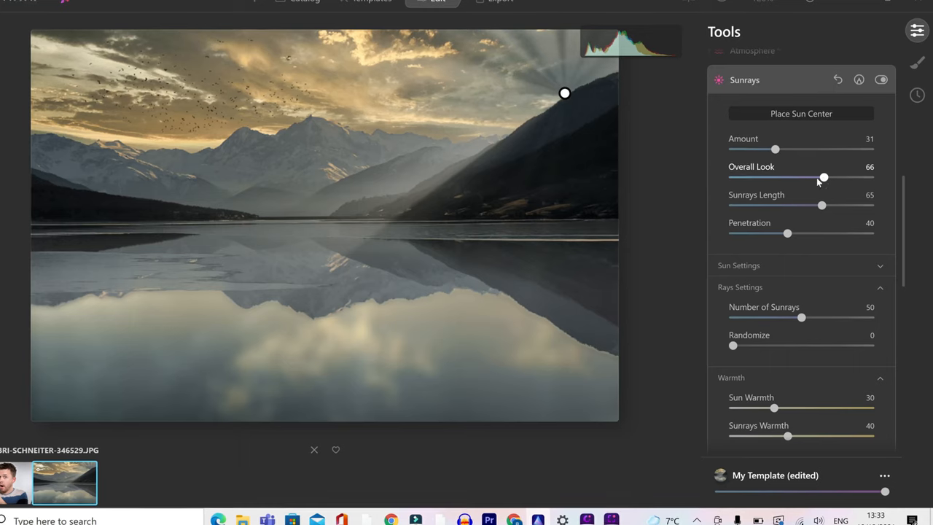
pyautogui.moveTo(824, 178); pyautogui.dragTo(806, 178)
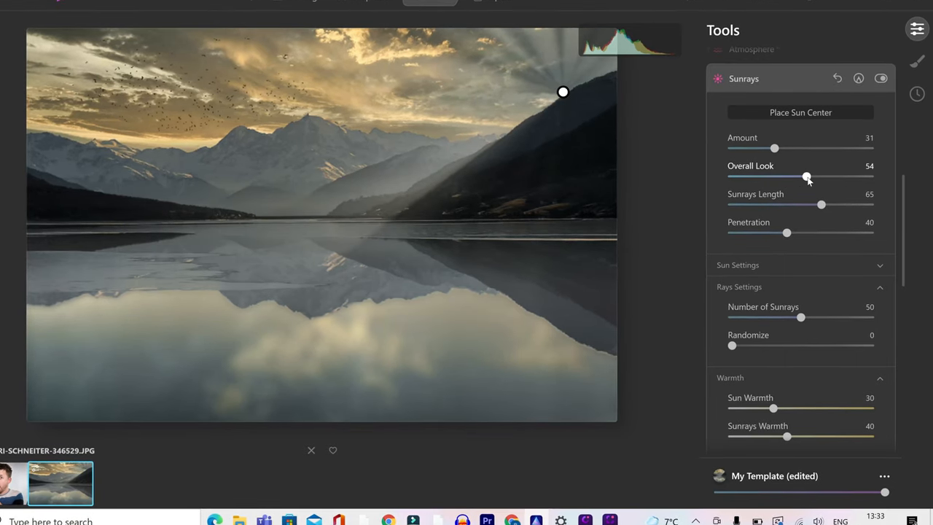
# Step: Settle the Sunrays Length at about 49
pyautogui.moveTo(822, 205); pyautogui.dragTo(838, 204)
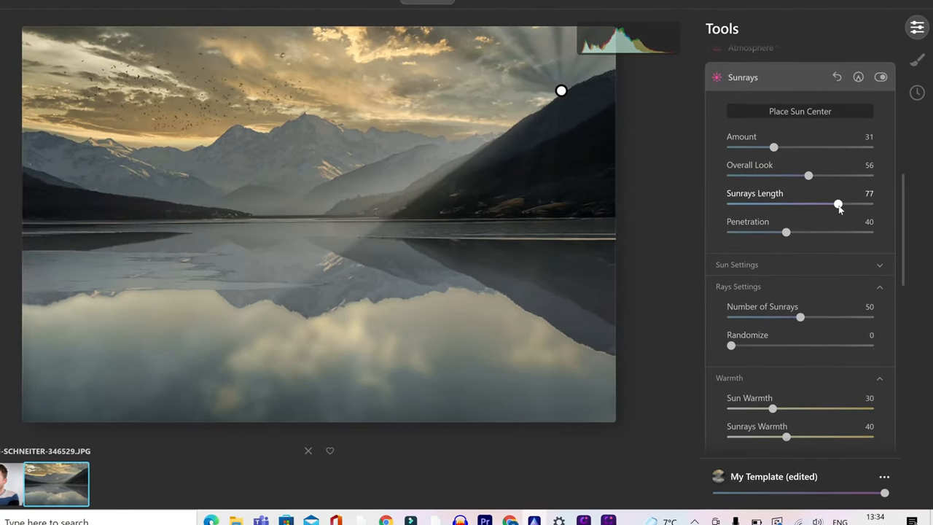
pyautogui.moveTo(839, 204); pyautogui.dragTo(820, 202)
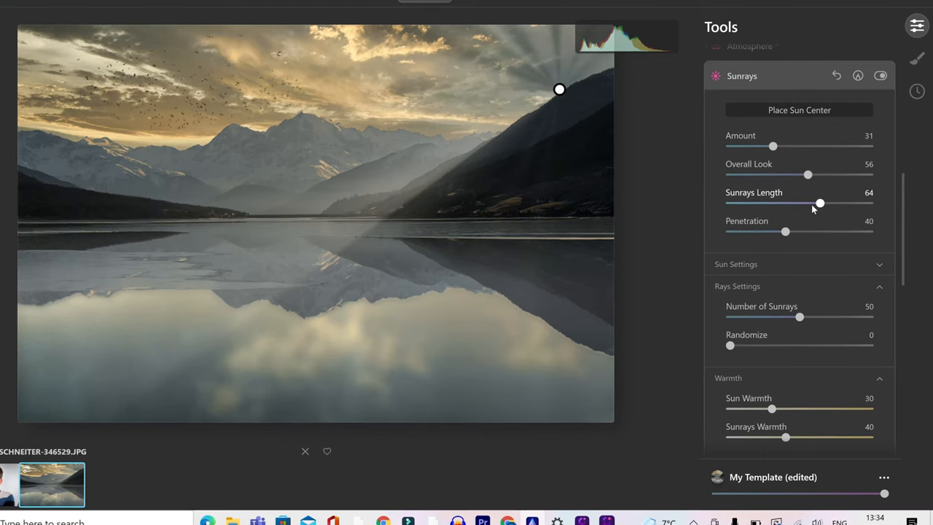
pyautogui.moveTo(820, 203); pyautogui.dragTo(764, 202)
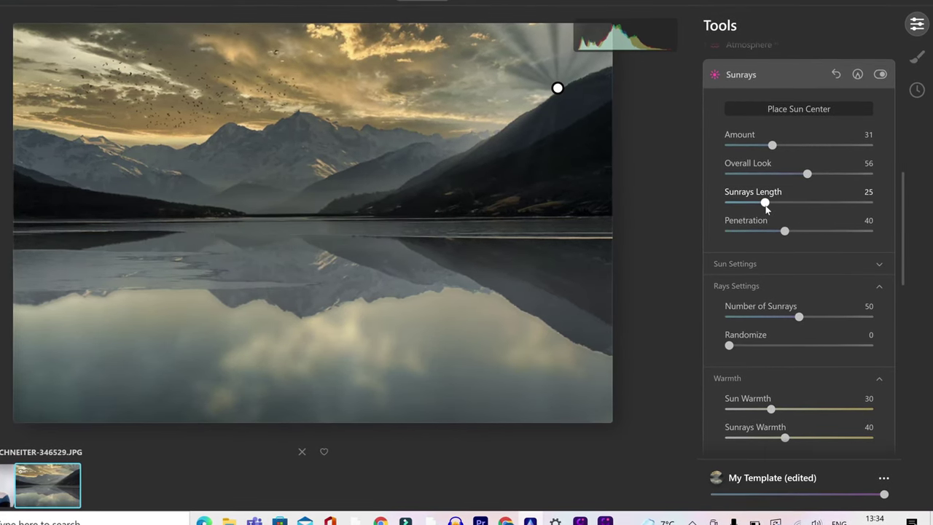
pyautogui.moveTo(766, 201); pyautogui.dragTo(802, 201)
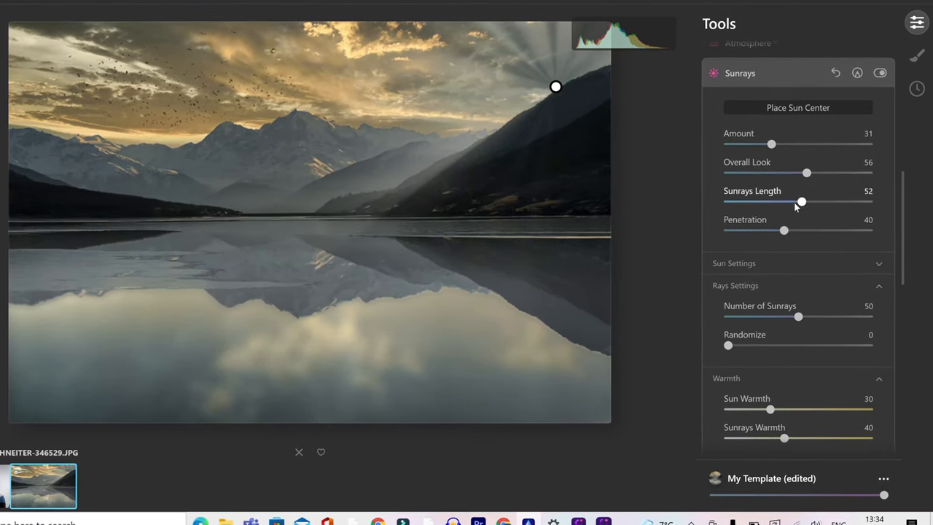
pyautogui.moveTo(802, 201); pyautogui.dragTo(796, 201)
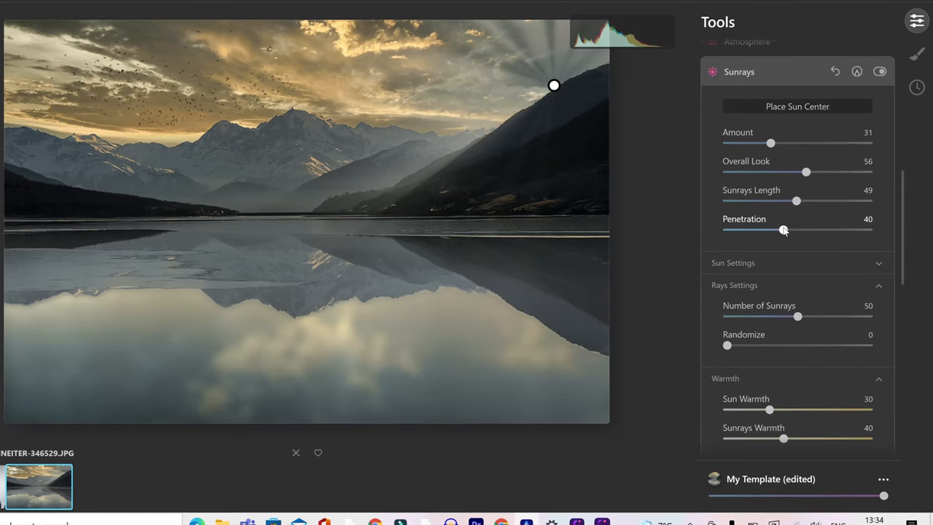
# Step: Raise ray Penetration to about 62 after briefly lowering it
pyautogui.moveTo(785, 229); pyautogui.dragTo(750, 229)
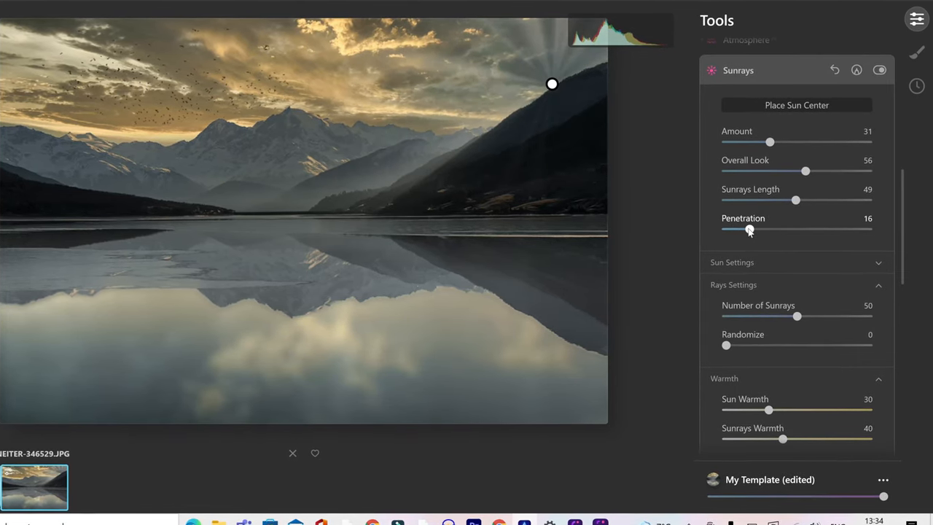
pyautogui.moveTo(749, 229); pyautogui.dragTo(738, 229)
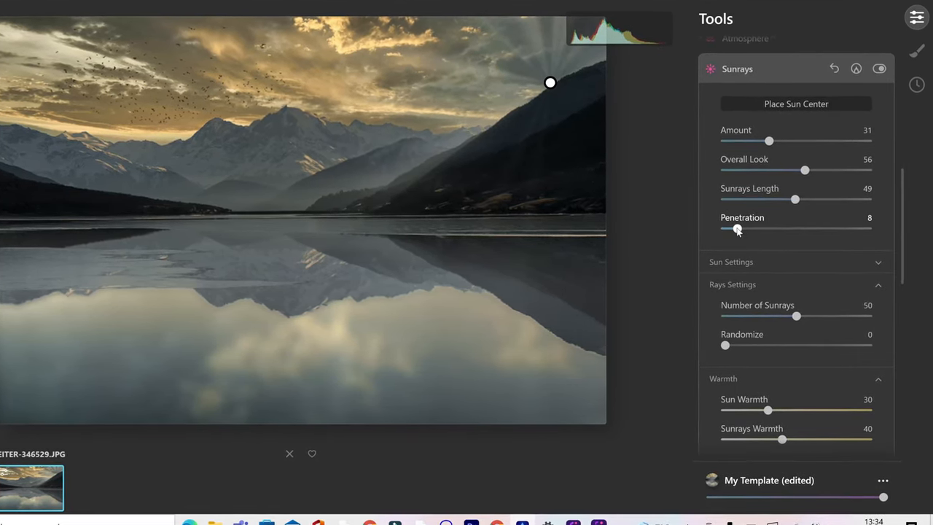
pyautogui.moveTo(738, 228); pyautogui.dragTo(811, 227)
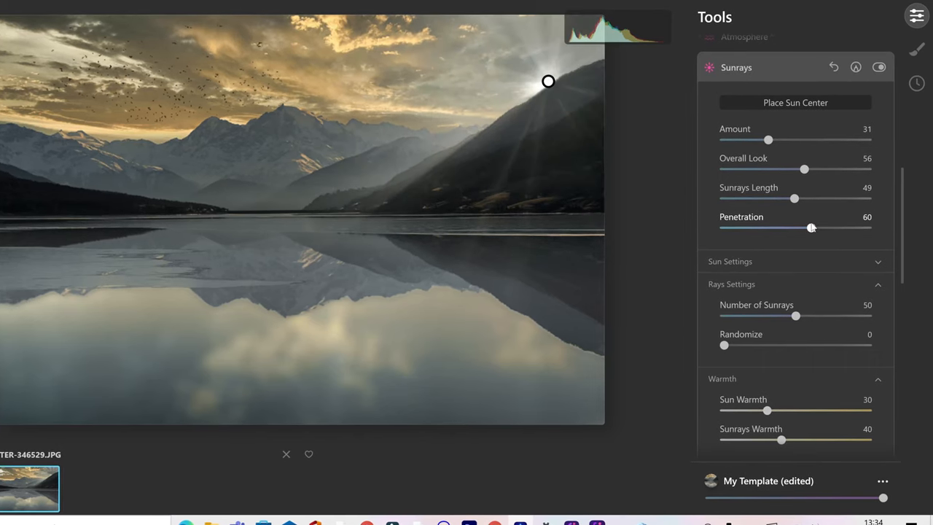
pyautogui.moveTo(809, 228); pyautogui.dragTo(814, 228)
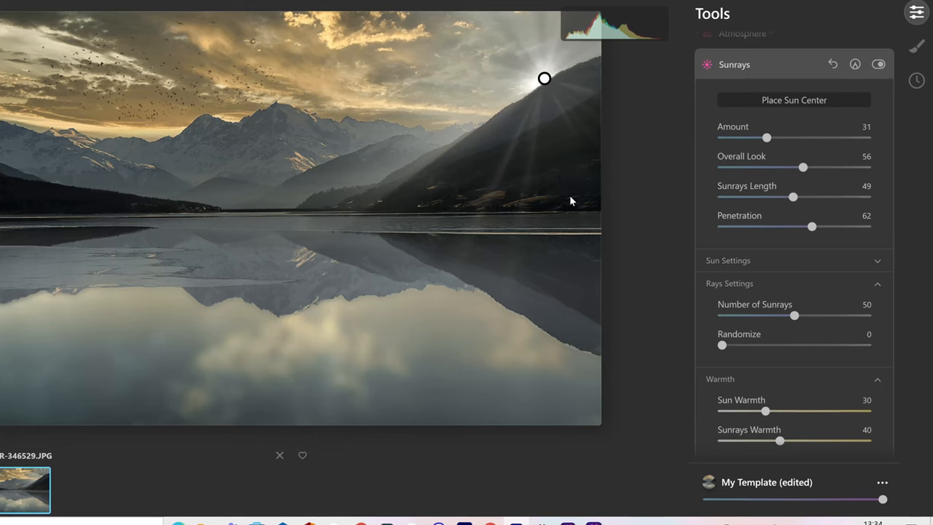
# Step: Set Penetration to 72, Number of Sunrays to 18 and Randomize to 0
pyautogui.moveTo(811, 226); pyautogui.dragTo(828, 226)
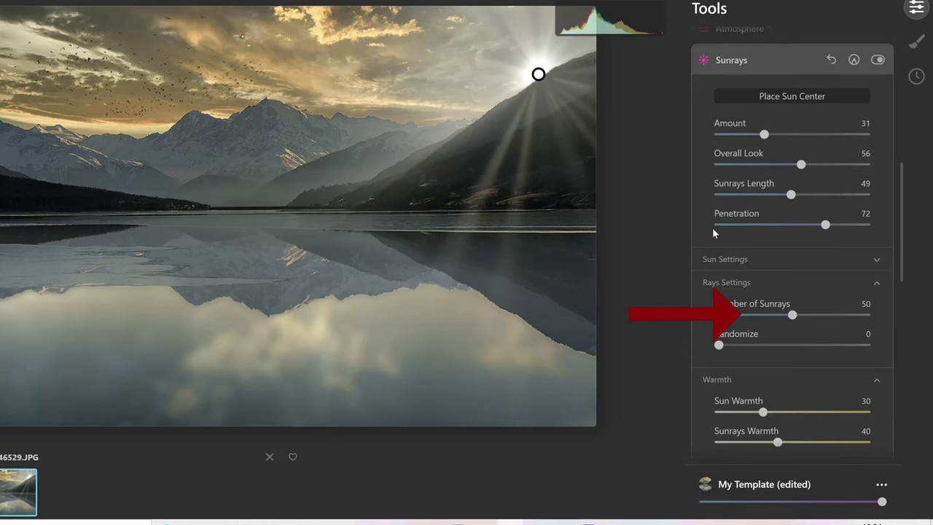
pyautogui.moveTo(794, 315); pyautogui.dragTo(745, 315)
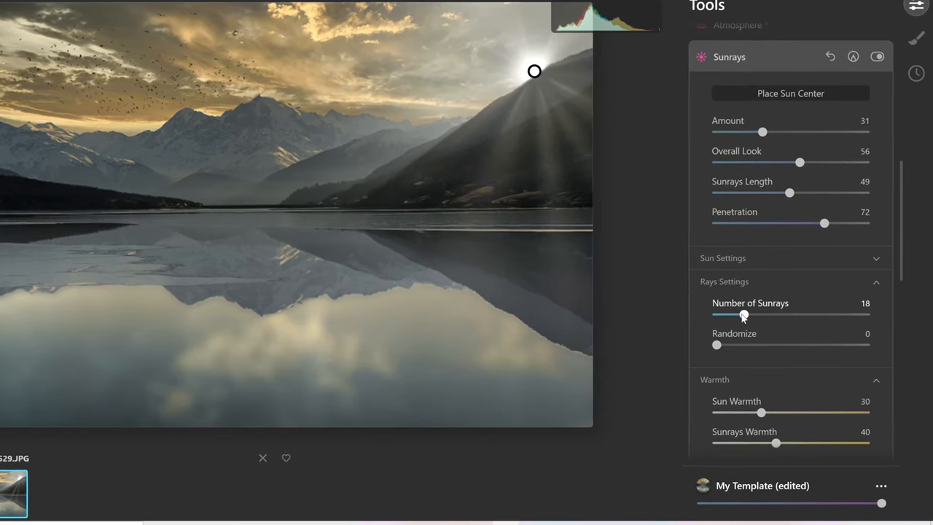
pyautogui.moveTo(717, 344); pyautogui.dragTo(738, 344)
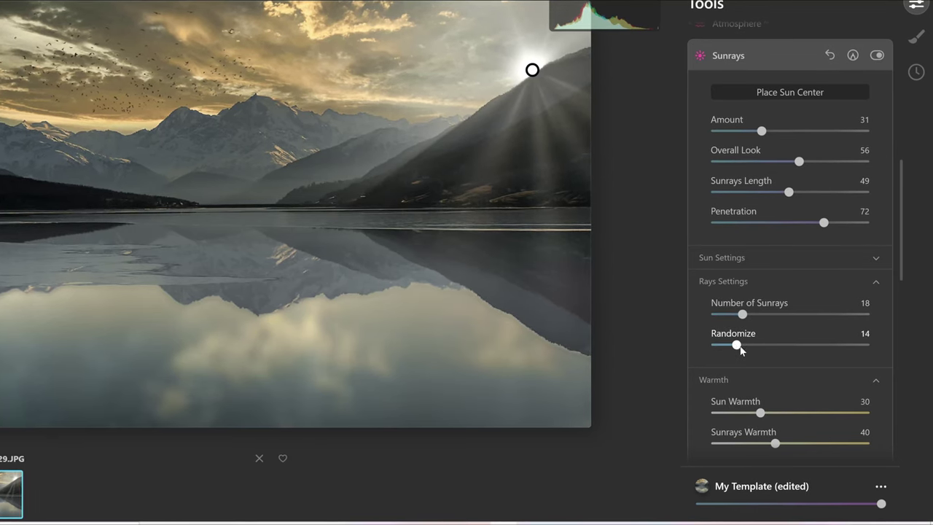
pyautogui.moveTo(738, 345); pyautogui.dragTo(727, 344)
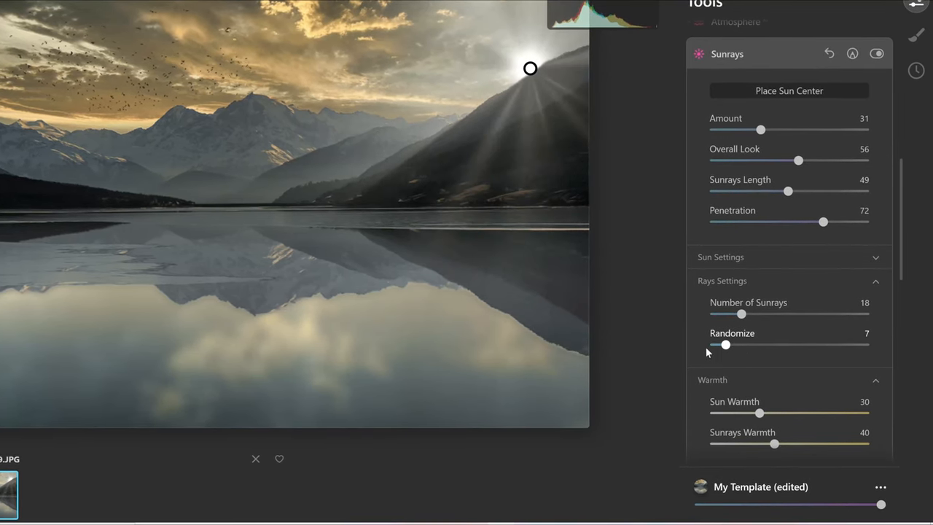
pyautogui.moveTo(726, 344); pyautogui.dragTo(713, 344)
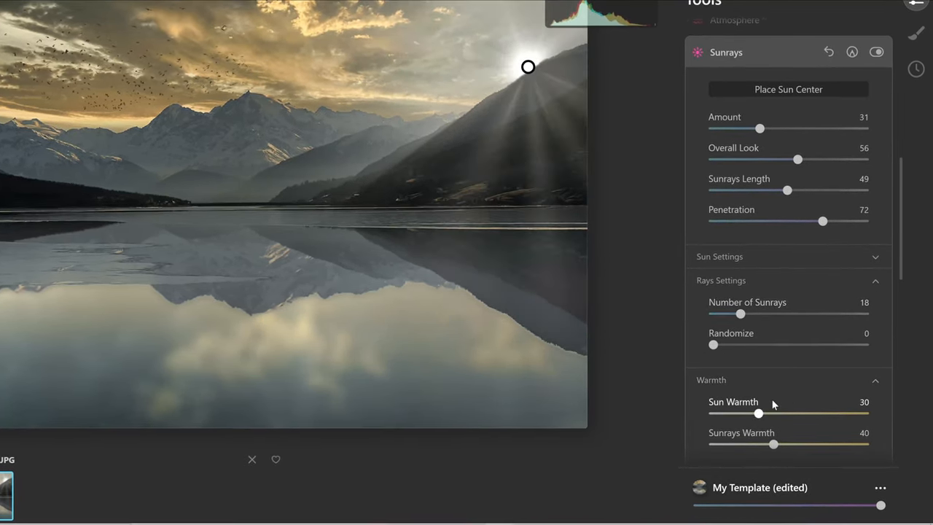
# Step: Warm the sun to 45 and adjust the slider below it
pyautogui.moveTo(758, 414); pyautogui.dragTo(766, 414)
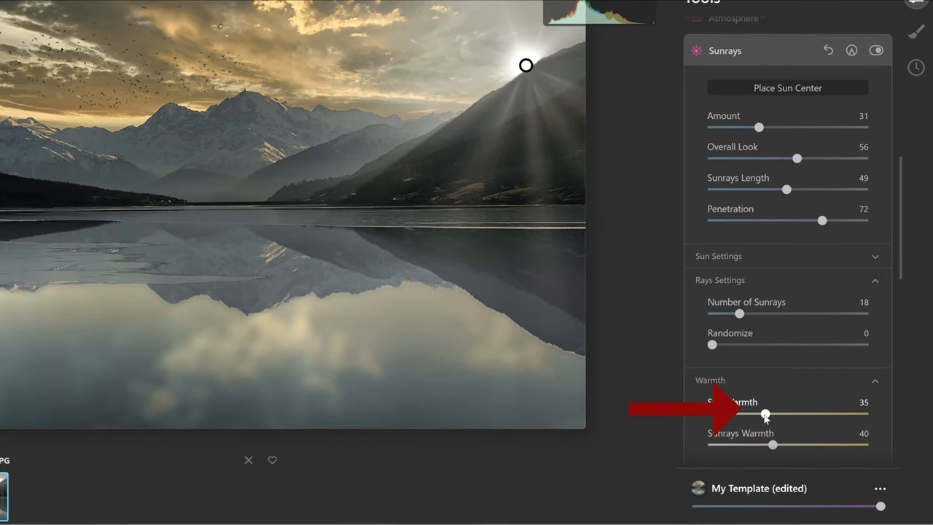
pyautogui.moveTo(764, 414); pyautogui.dragTo(771, 414)
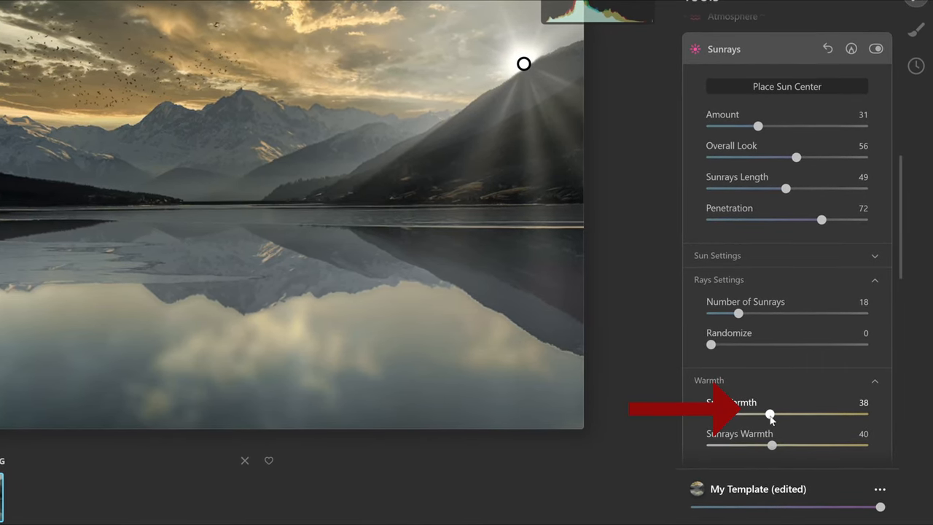
pyautogui.moveTo(769, 414); pyautogui.dragTo(780, 414)
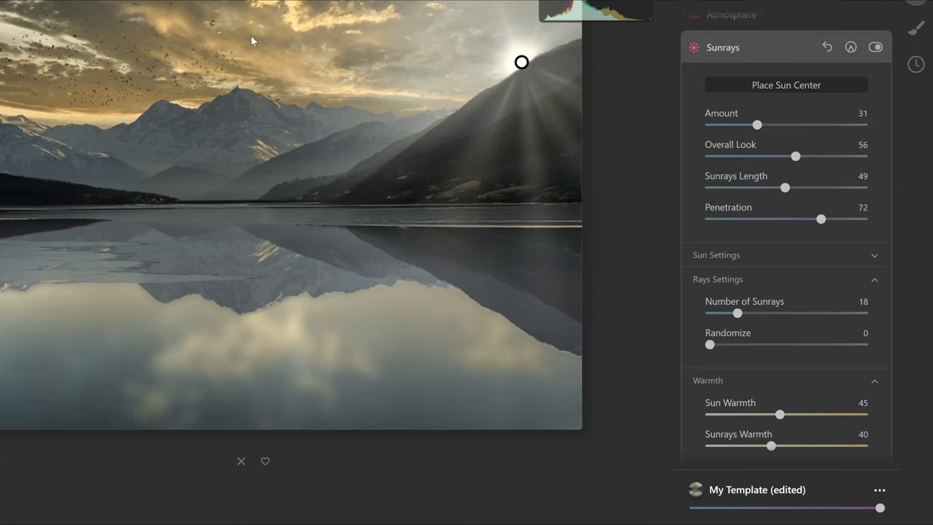
pyautogui.moveTo(767, 447); pyautogui.dragTo(781, 446)
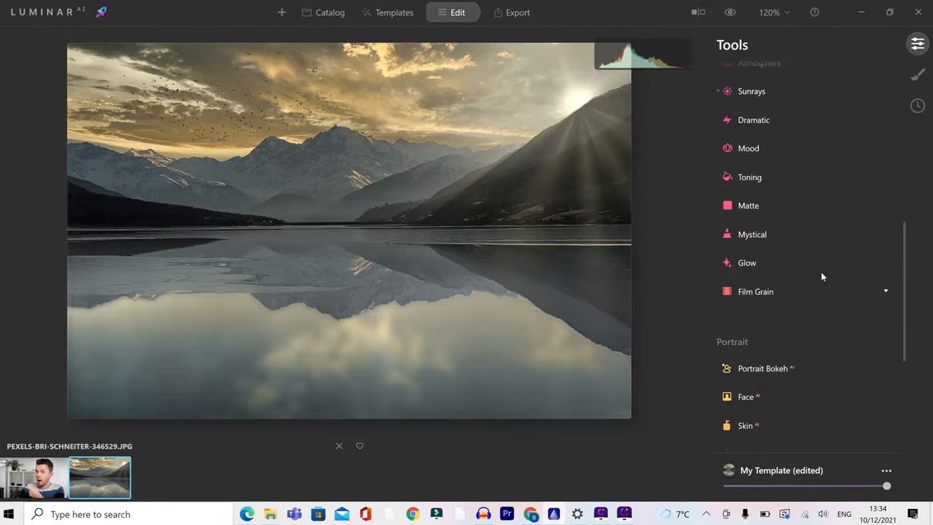
# Step: Tint the shadows golden in Toning with Saturation 13 and Hue 44
pyautogui.click(749, 177)
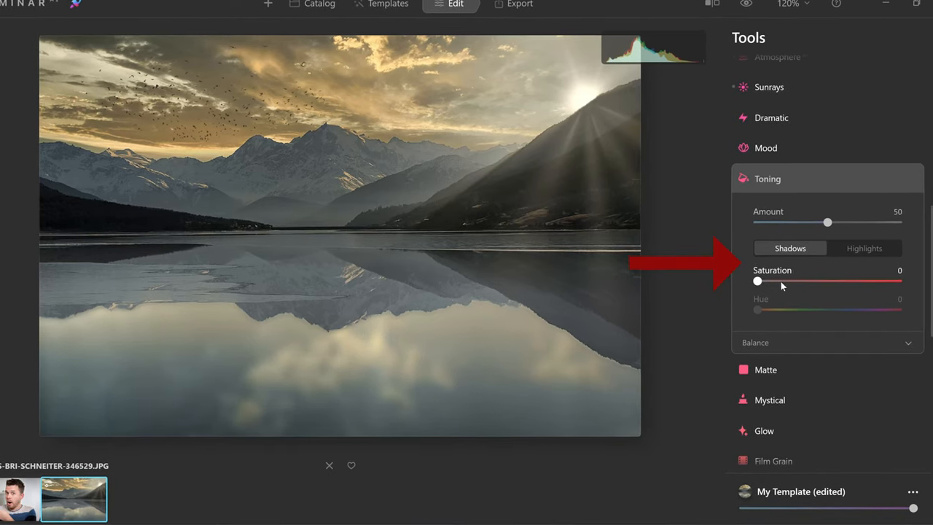
pyautogui.moveTo(758, 280); pyautogui.dragTo(780, 278)
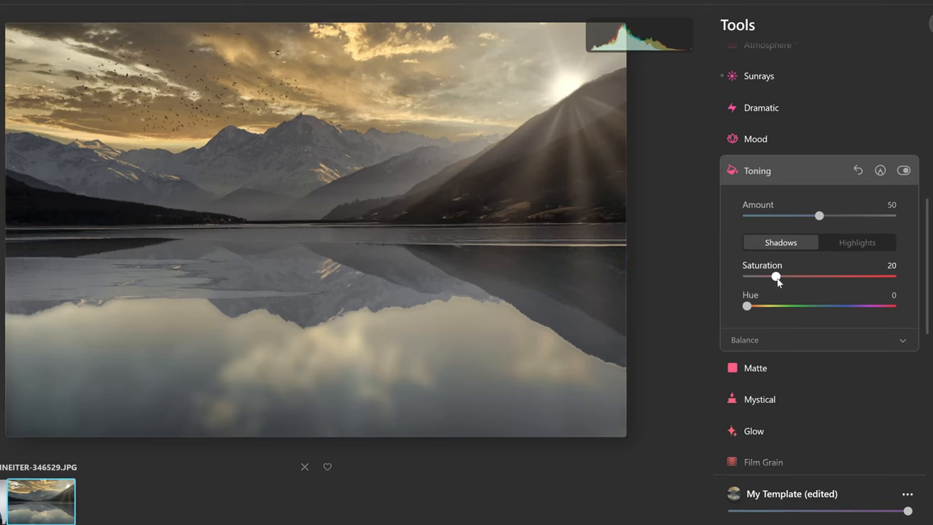
pyautogui.moveTo(775, 277); pyautogui.dragTo(761, 275)
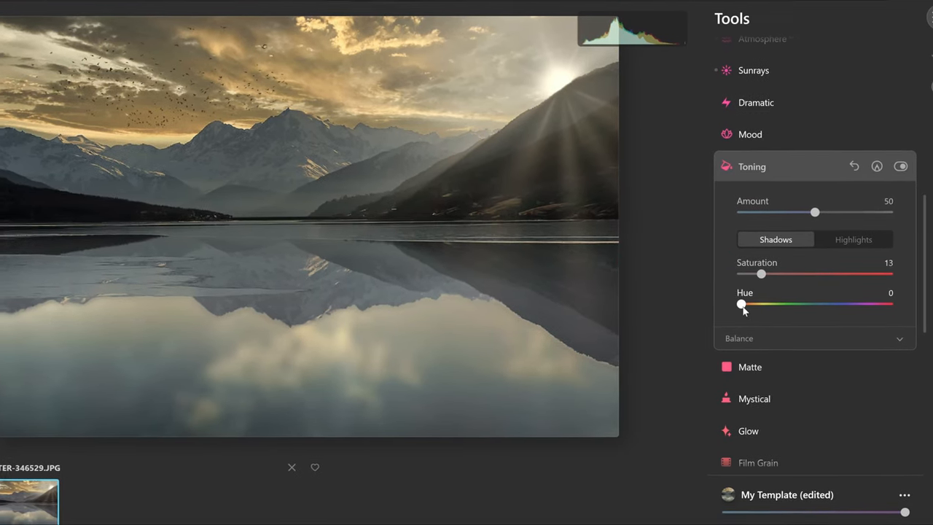
pyautogui.moveTo(742, 305); pyautogui.dragTo(752, 302)
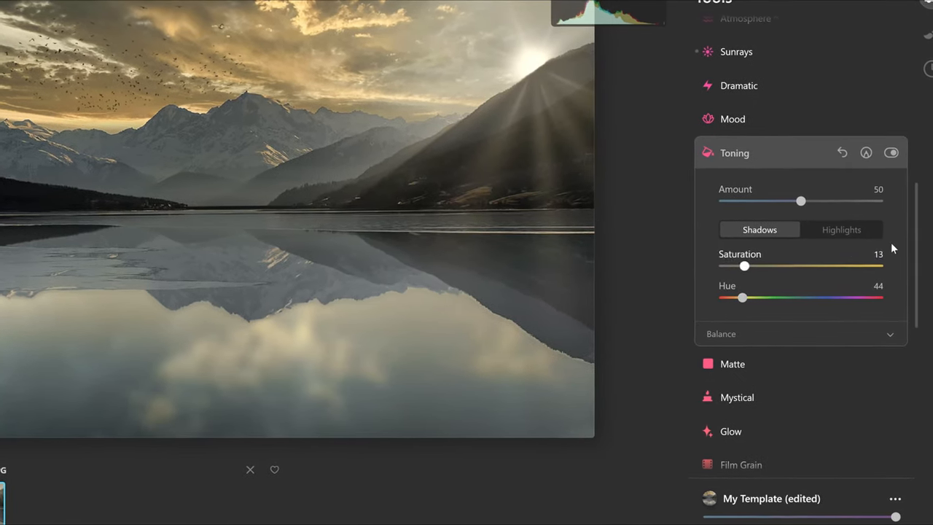
# Step: Tint Highlights with Saturation 12 and Hue 38, then raise Toning Amount to 57
pyautogui.click(841, 229)
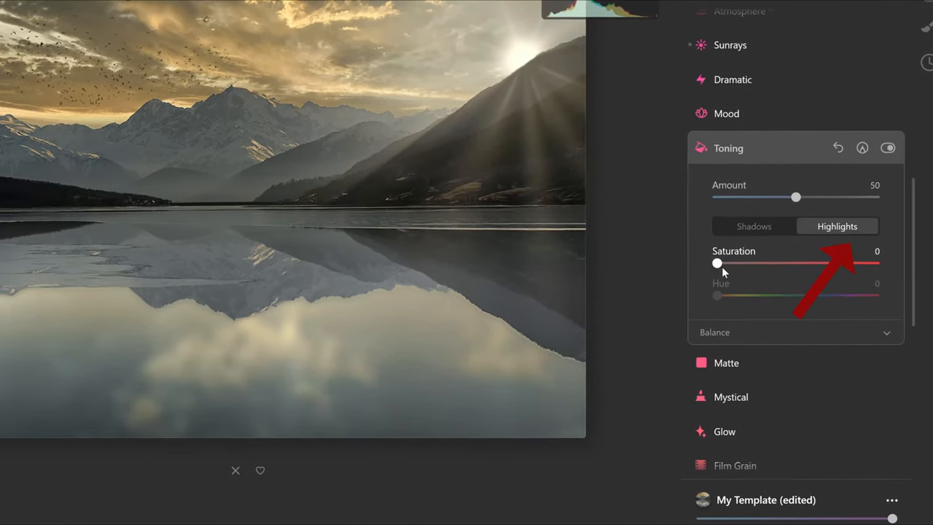
pyautogui.moveTo(717, 260); pyautogui.dragTo(726, 259)
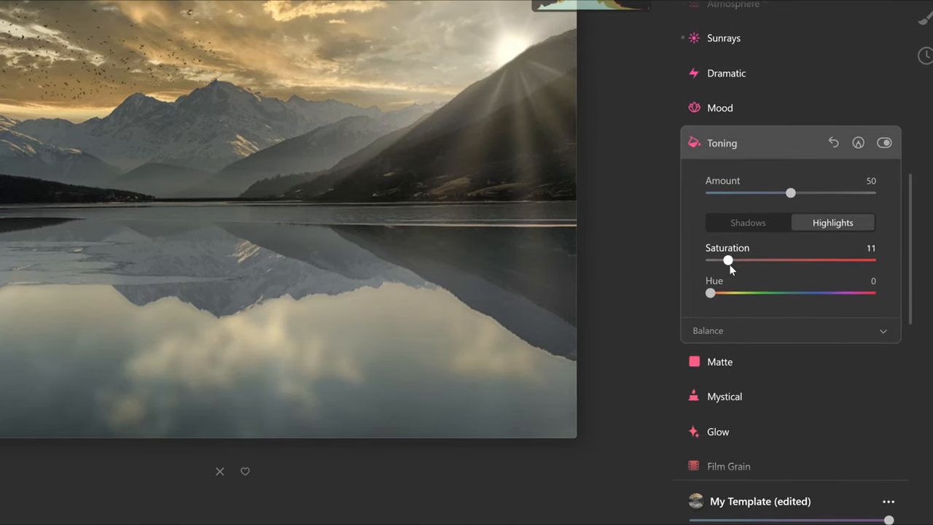
pyautogui.moveTo(711, 291); pyautogui.dragTo(716, 288)
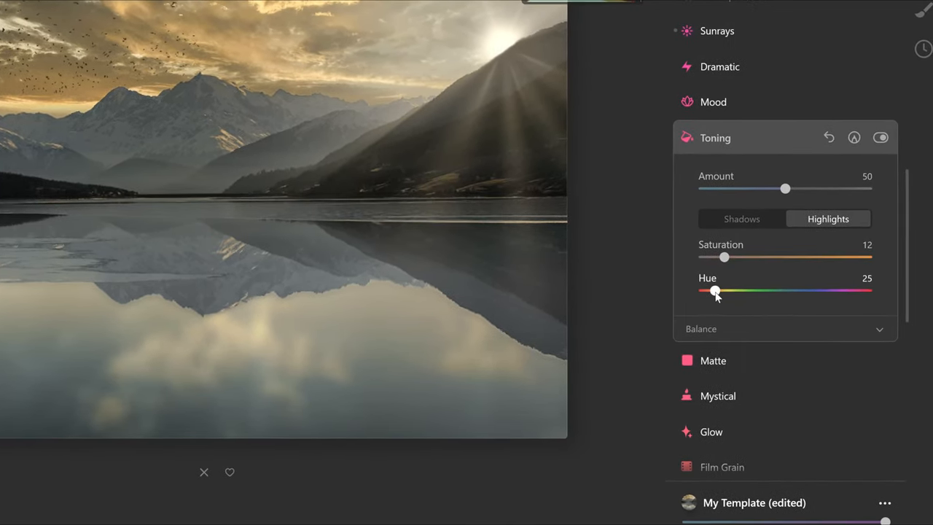
pyautogui.moveTo(716, 291); pyautogui.dragTo(715, 287)
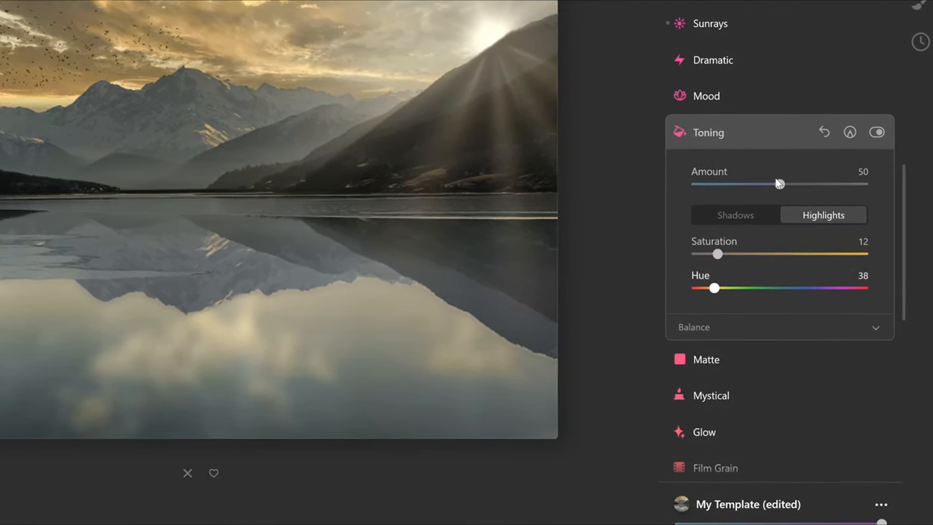
pyautogui.moveTo(774, 184); pyautogui.dragTo(787, 179)
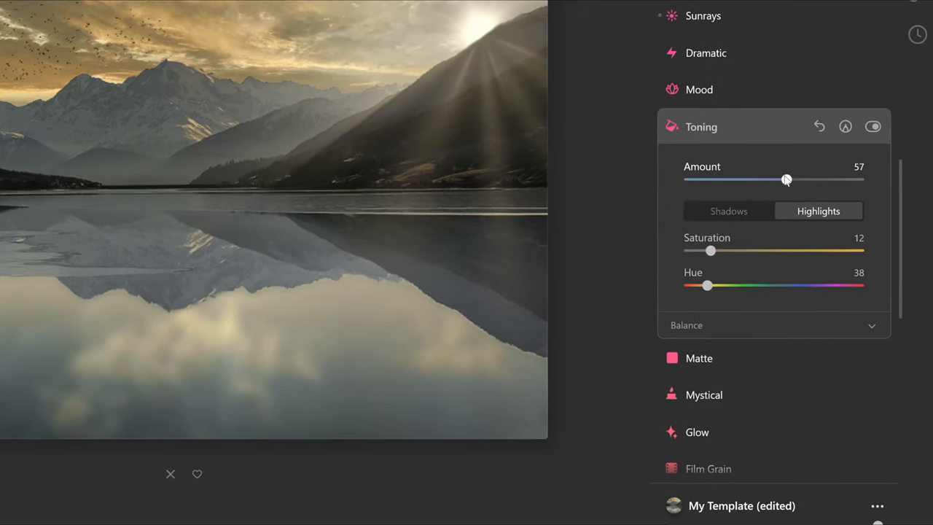